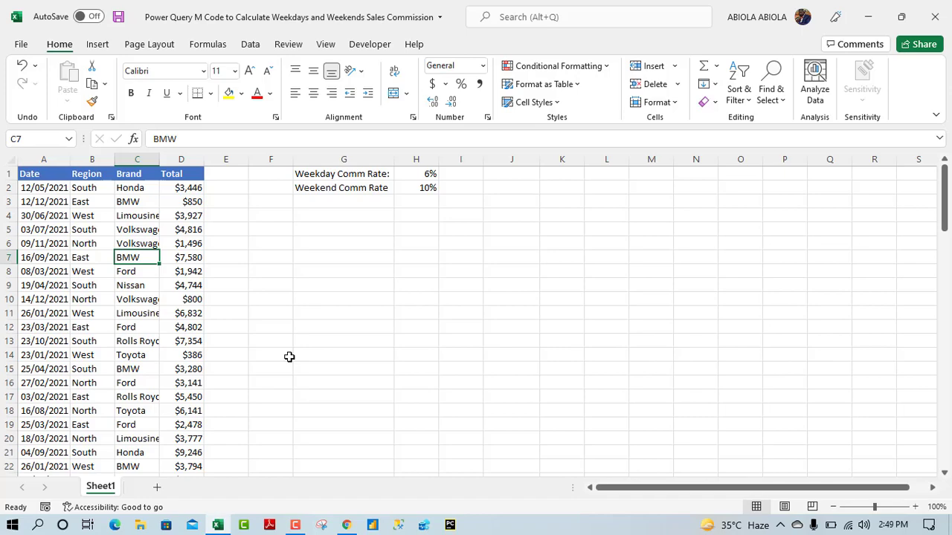
Review the sales data's dates, brands, totals and the weekday and weekend commission rates.
click(138, 303)
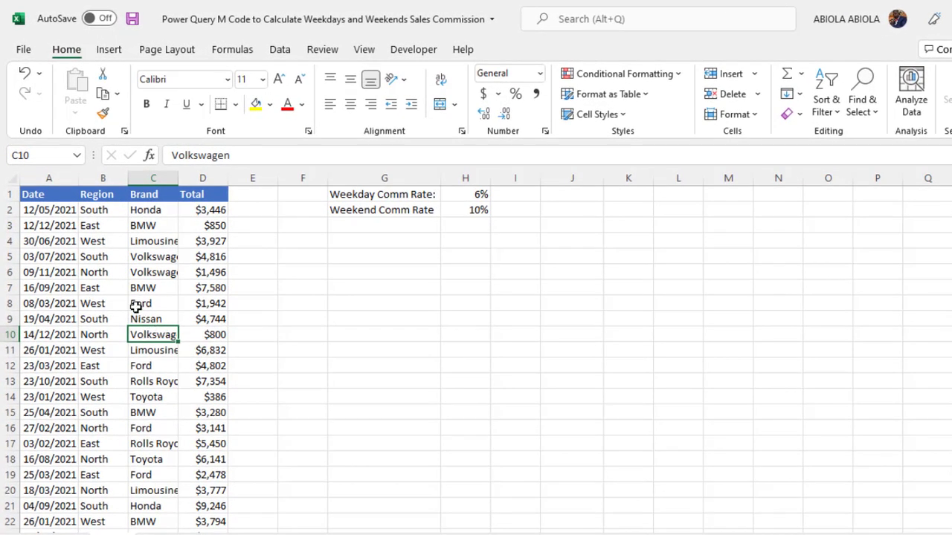
click(50, 256)
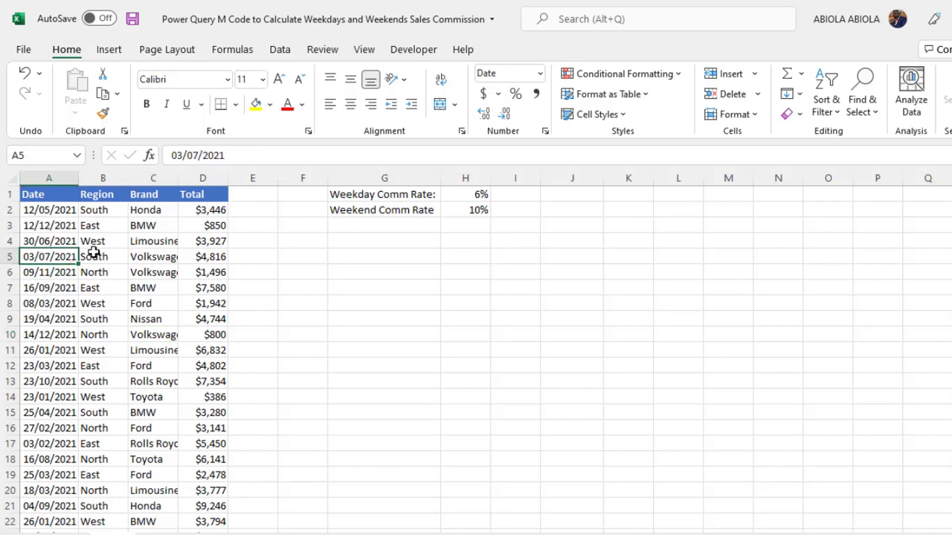
click(153, 256)
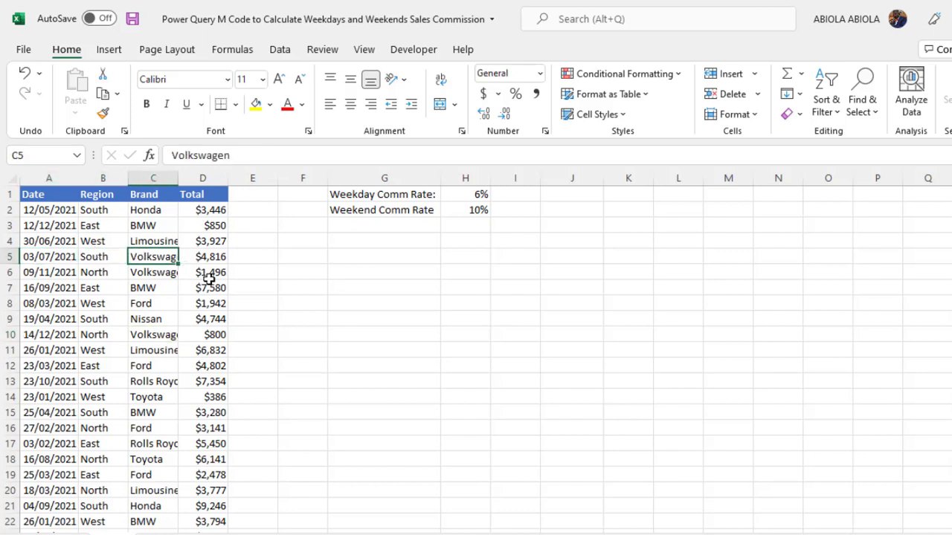
click(202, 272)
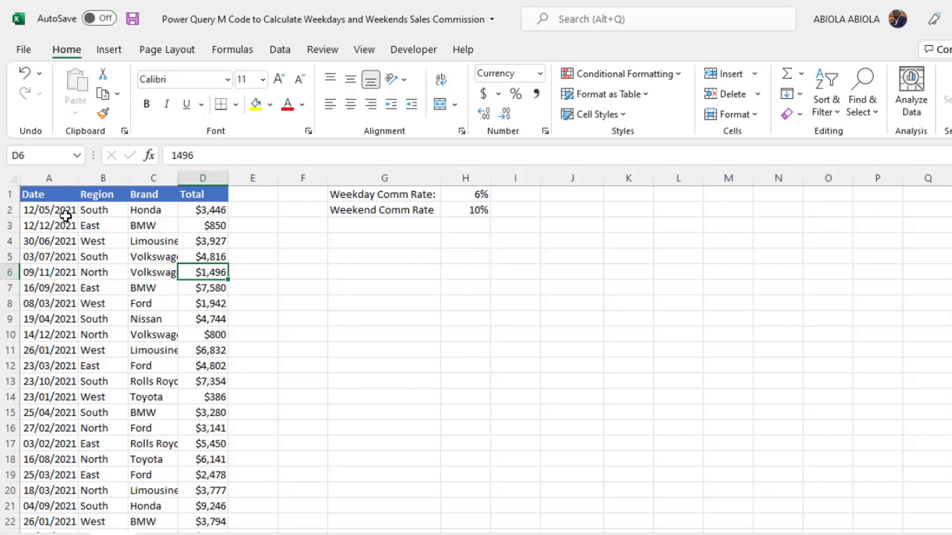
click(50, 210)
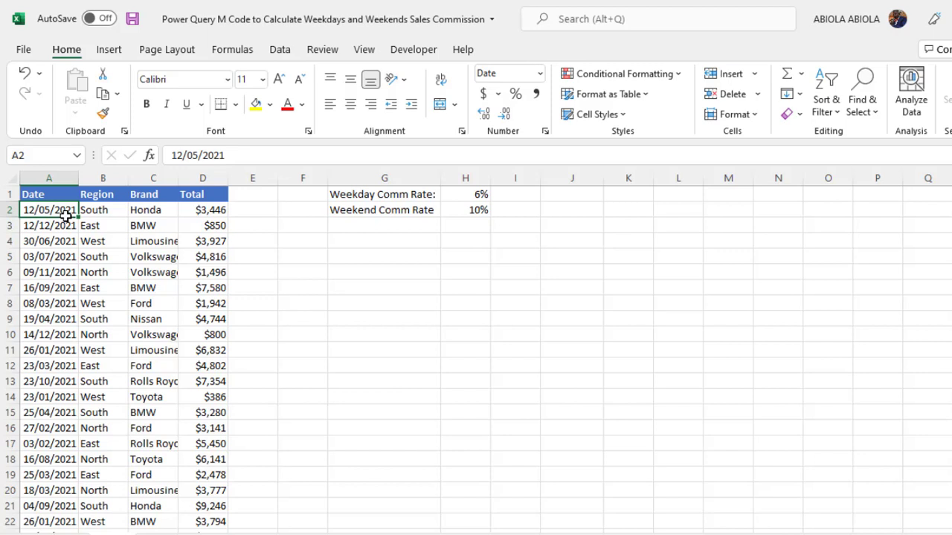
mouse_move(182, 217)
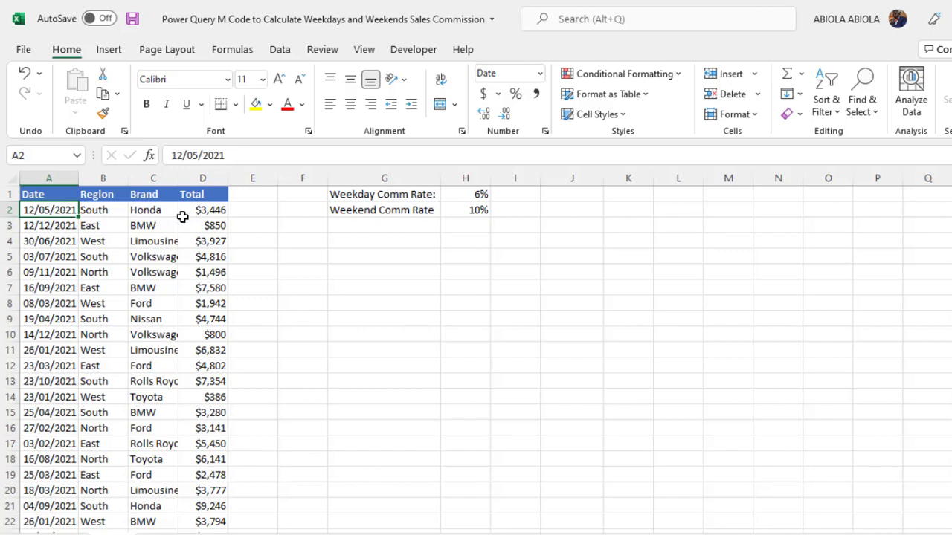
click(202, 209)
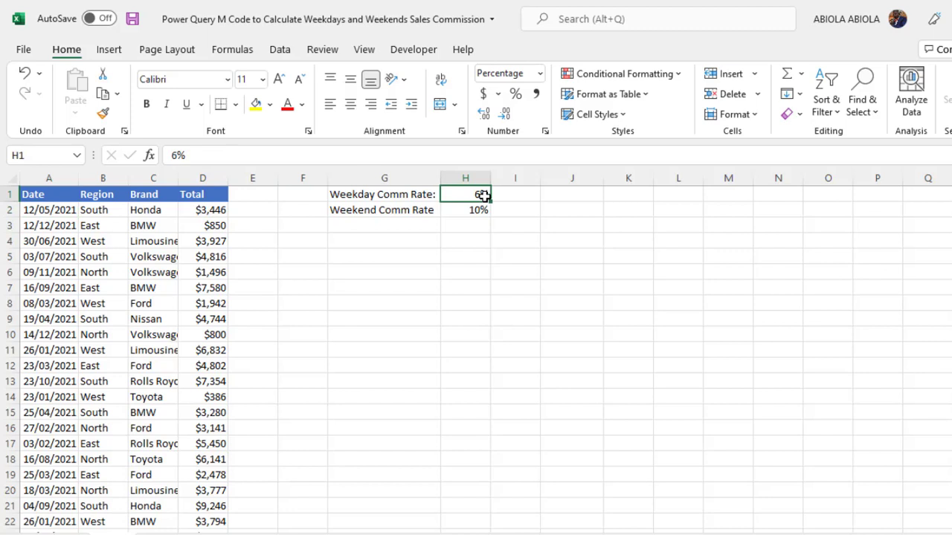
click(49, 226)
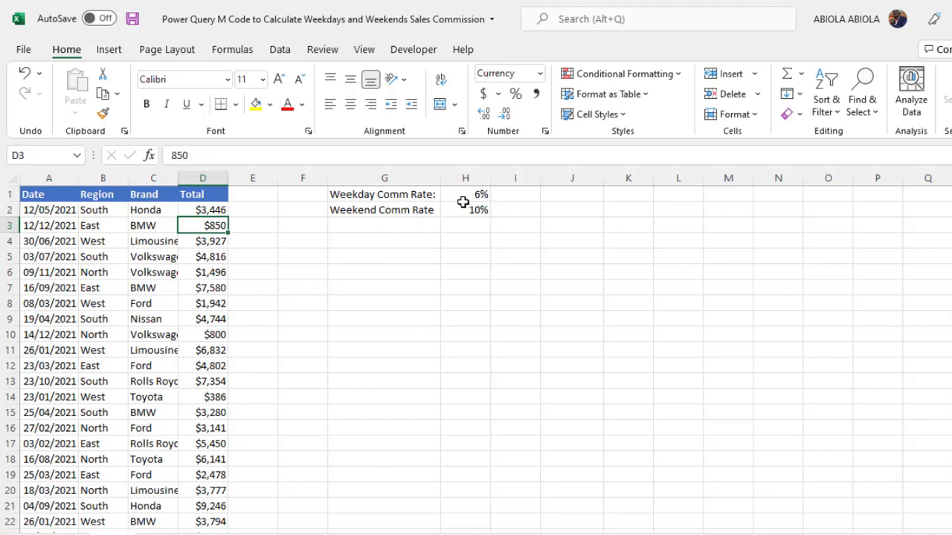
click(465, 209)
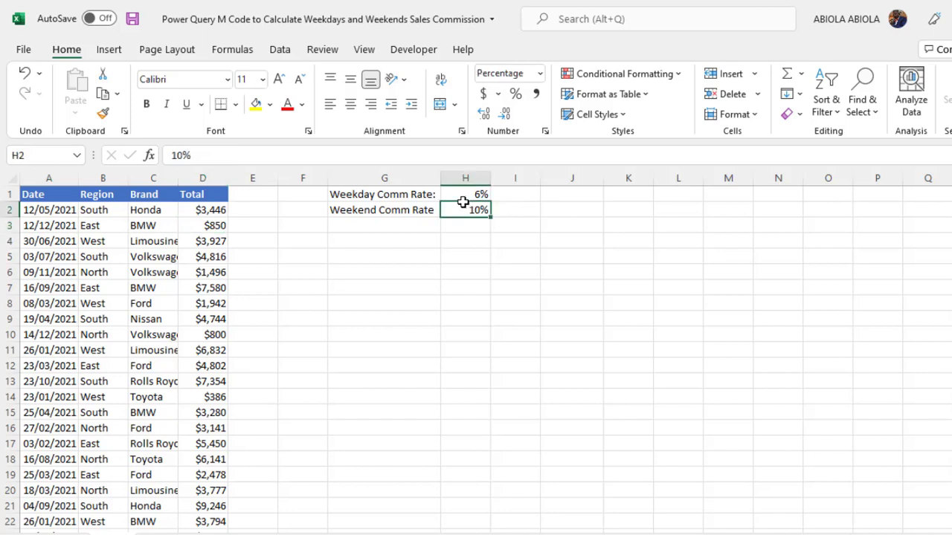
Convert the sales range to a headed table and load it into Power Query.
click(153, 256)
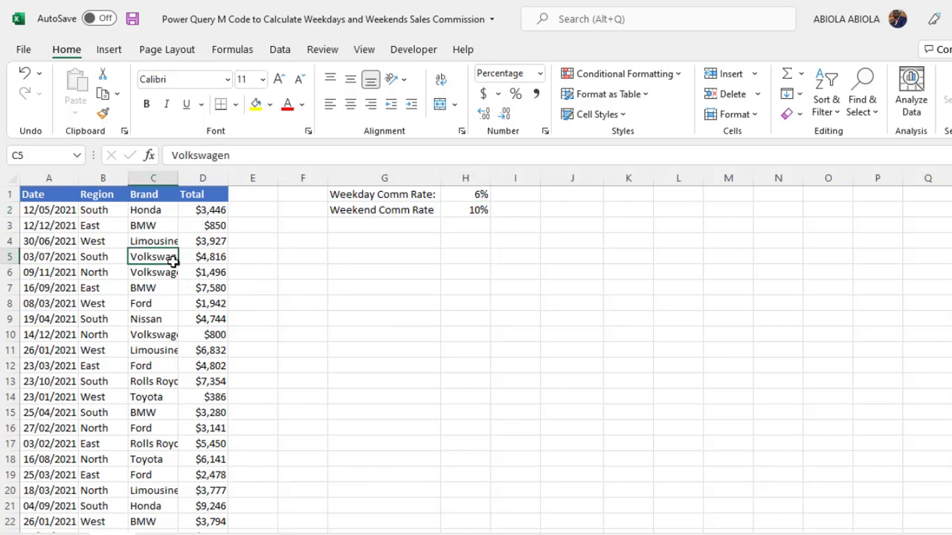
click(509, 73)
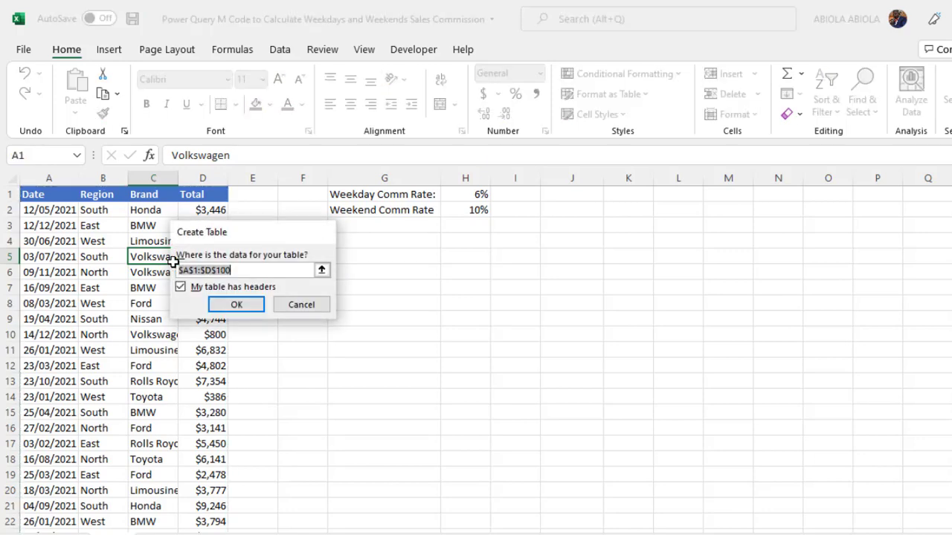
click(236, 304)
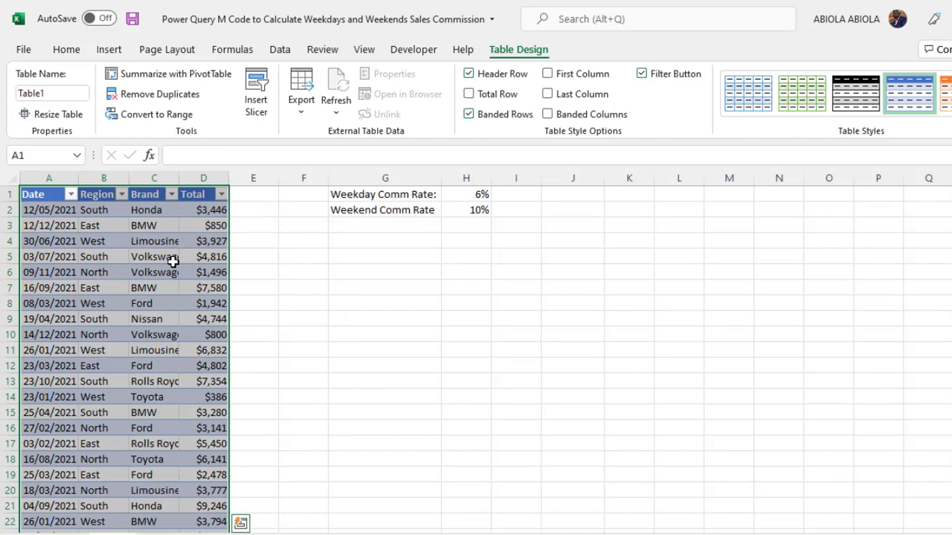
mouse_move(166, 258)
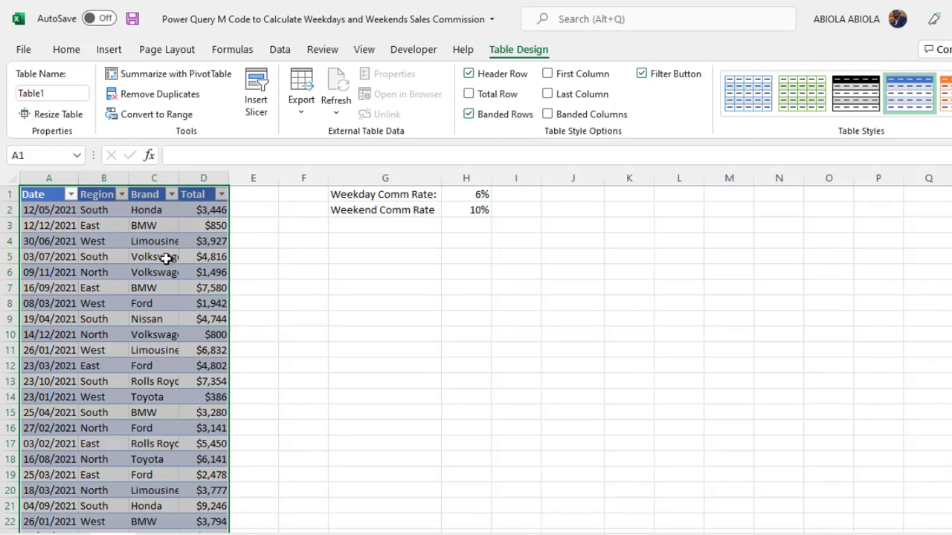
right_click(166, 257)
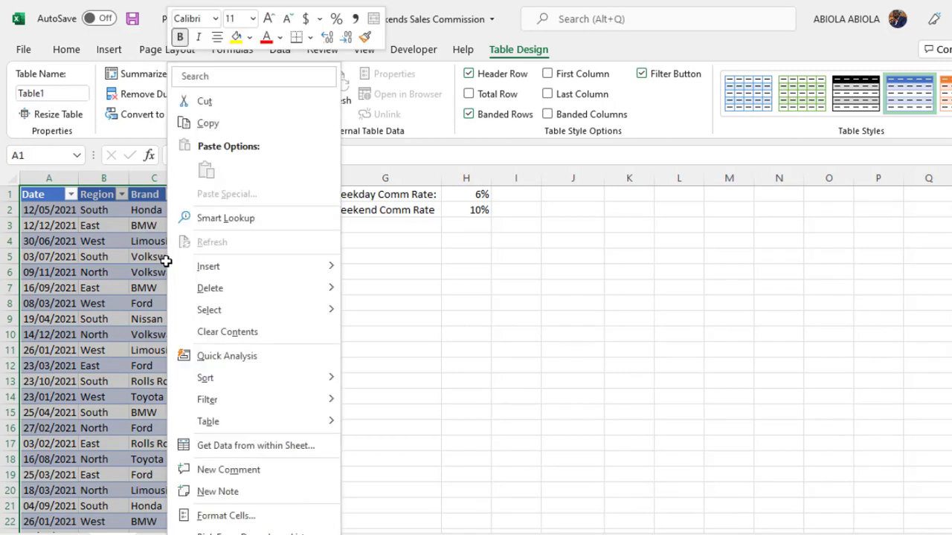
mouse_move(241, 445)
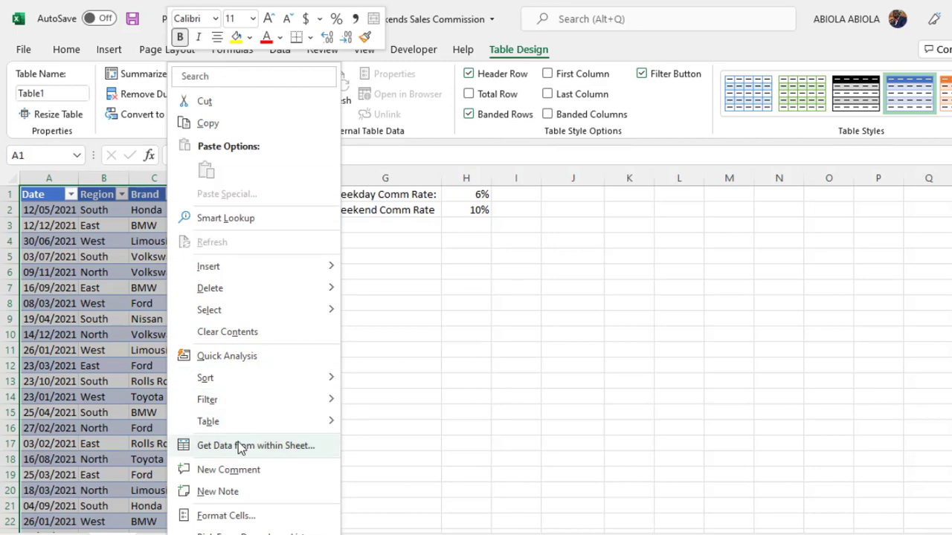
click(256, 446)
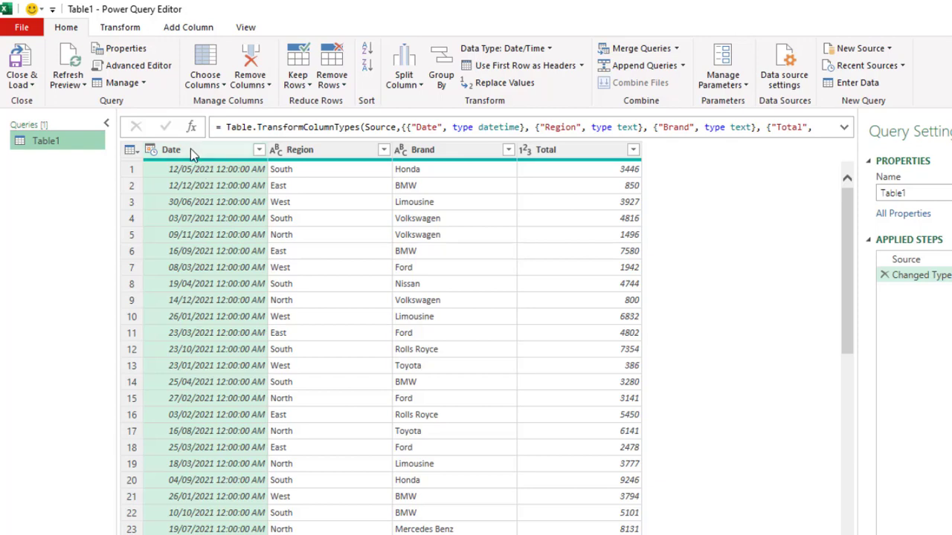
Change the Date column type to Date, replacing the current date/time conversion.
right_click(171, 149)
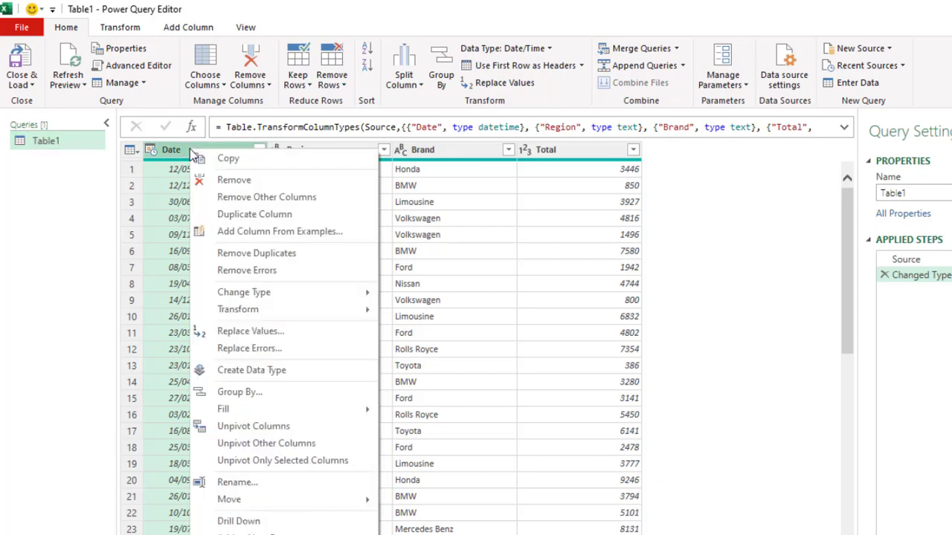
click(244, 291)
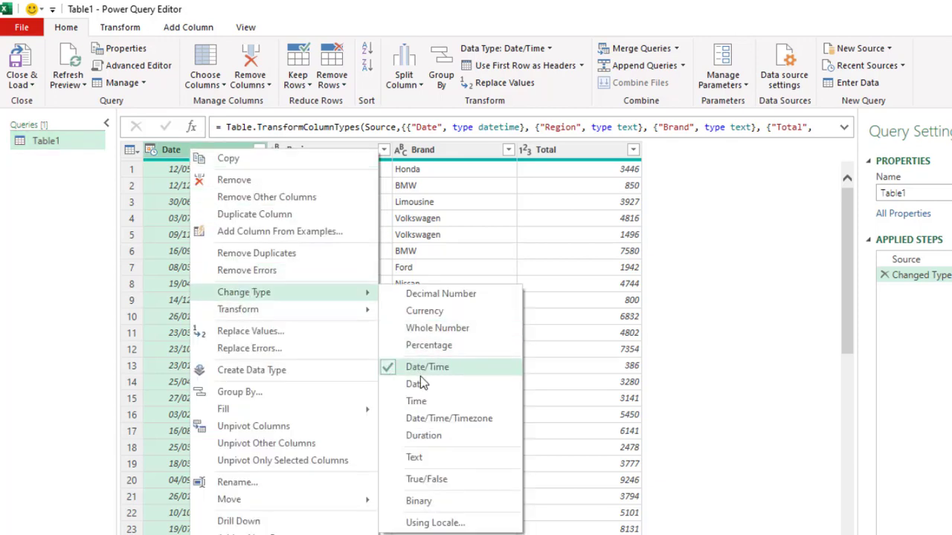
click(418, 383)
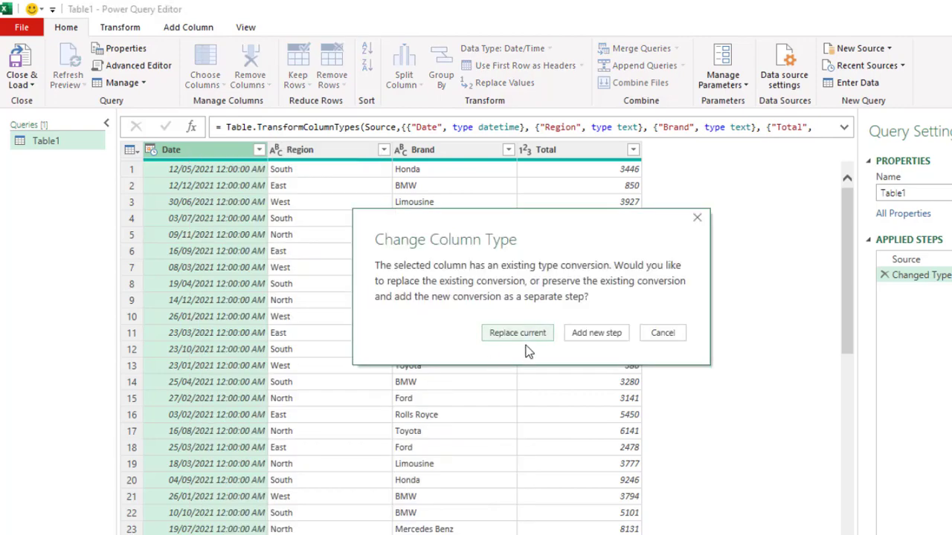
click(517, 332)
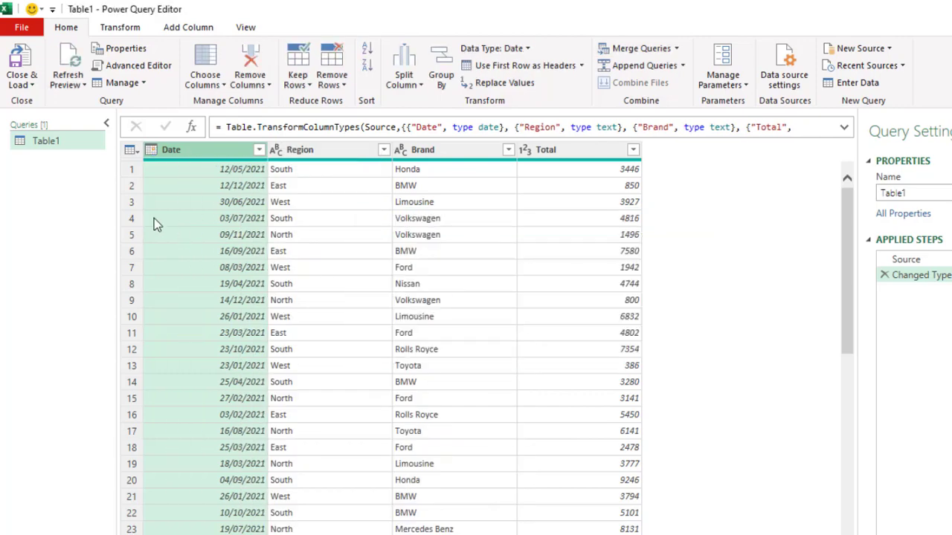
mouse_move(46, 141)
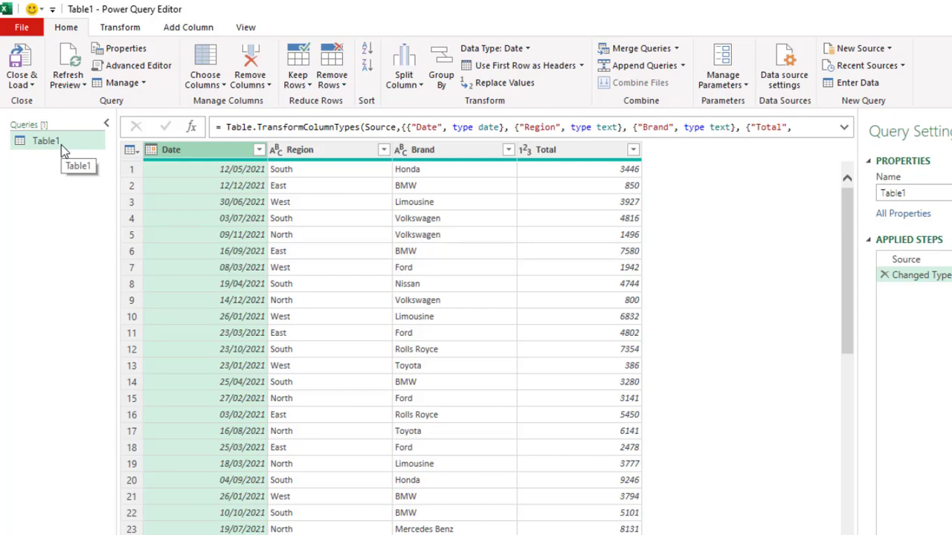
Rename the Table1 query to fSalesDate.
double_click(46, 140)
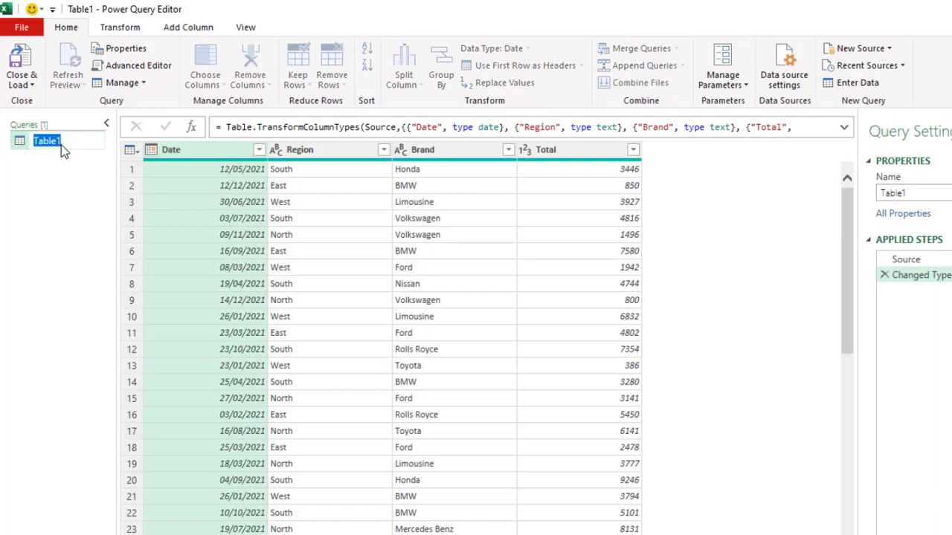
text(fSalesDate)
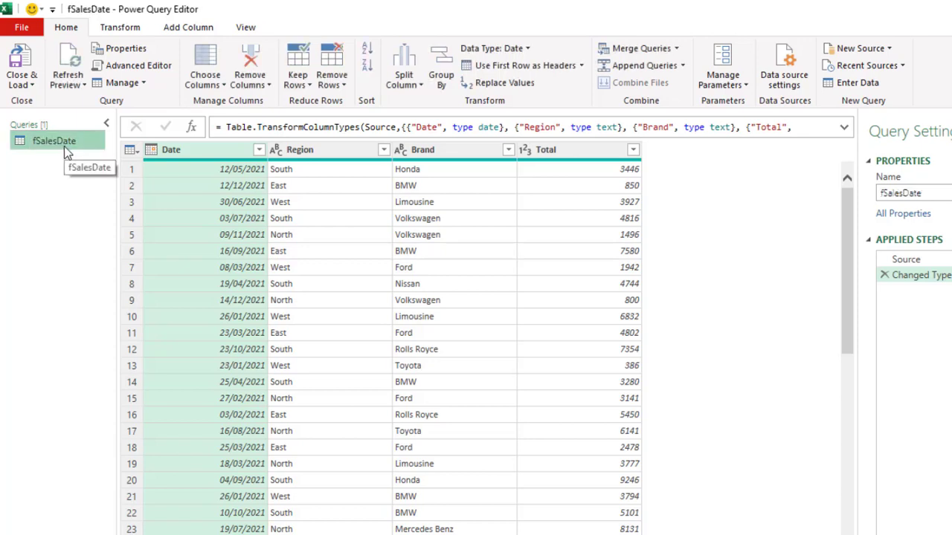
click(188, 27)
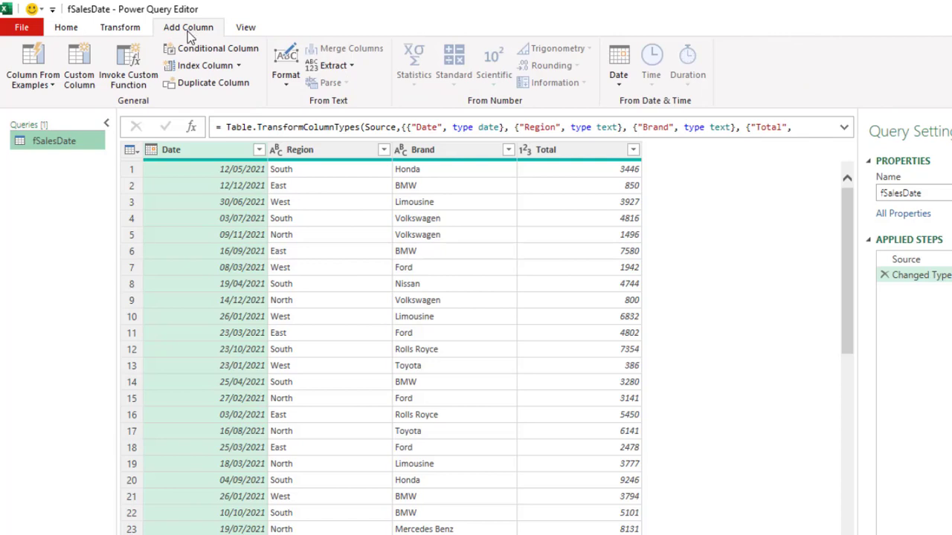
mouse_move(126, 116)
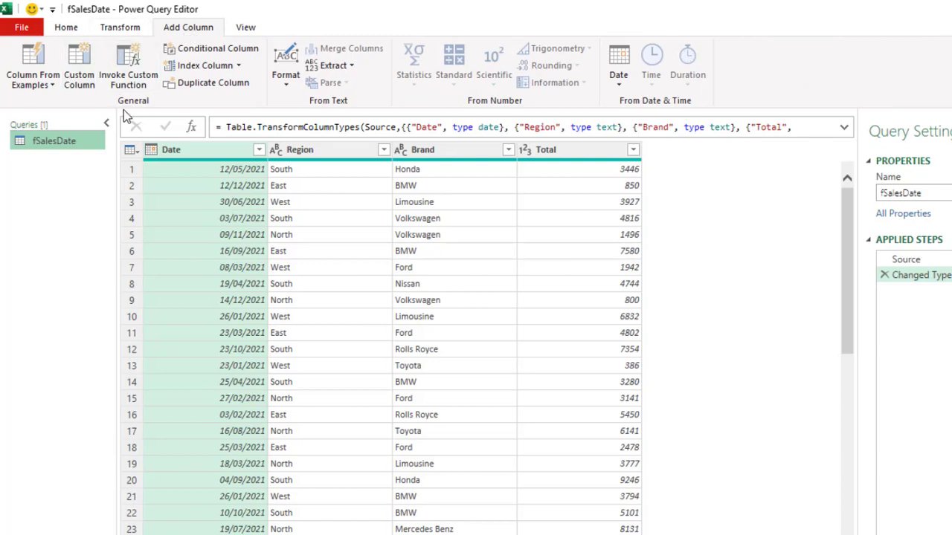
Add a custom column named Commission and start its formula with 'if'.
click(79, 66)
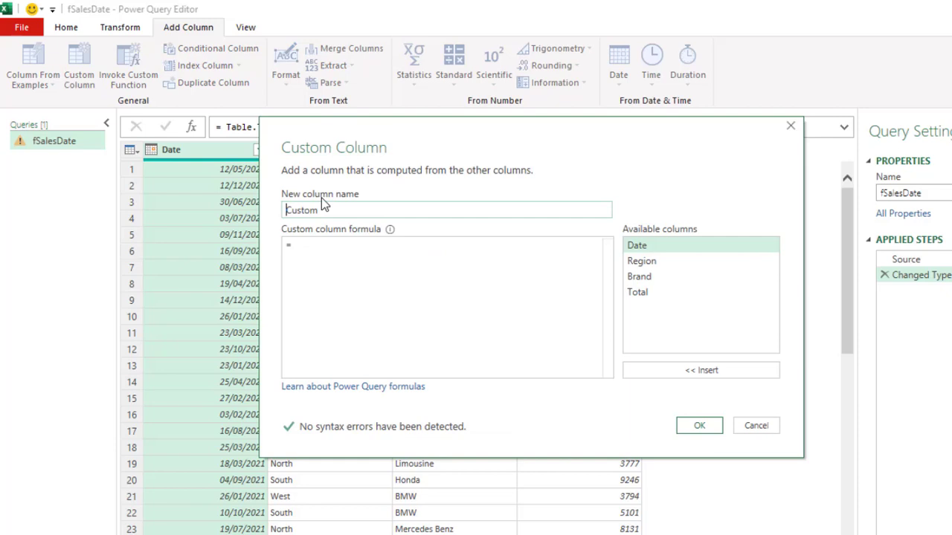
click(340, 209)
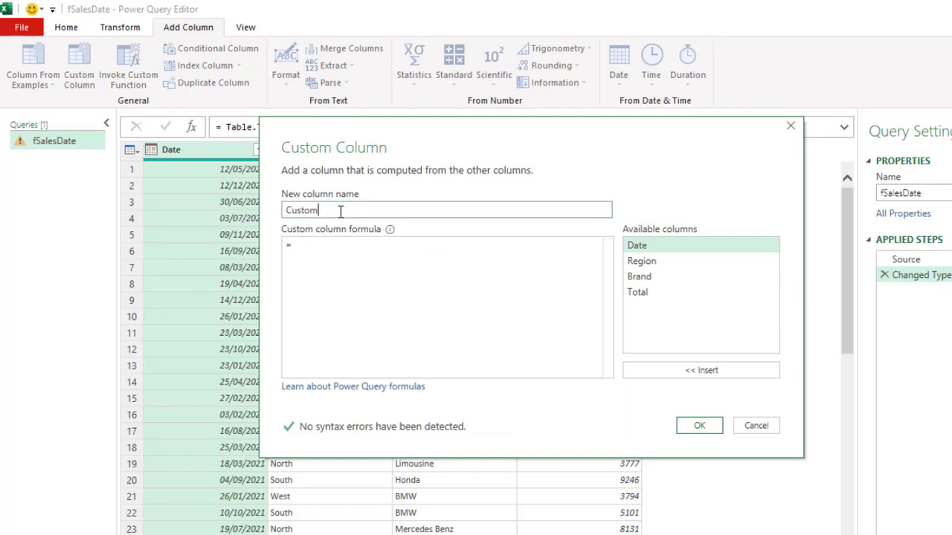
double_click(301, 210)
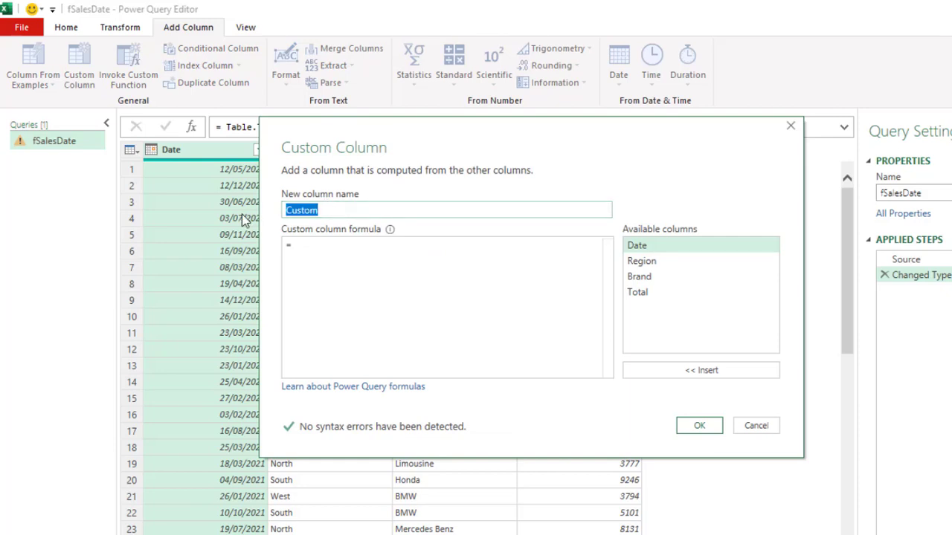
text(Commission)
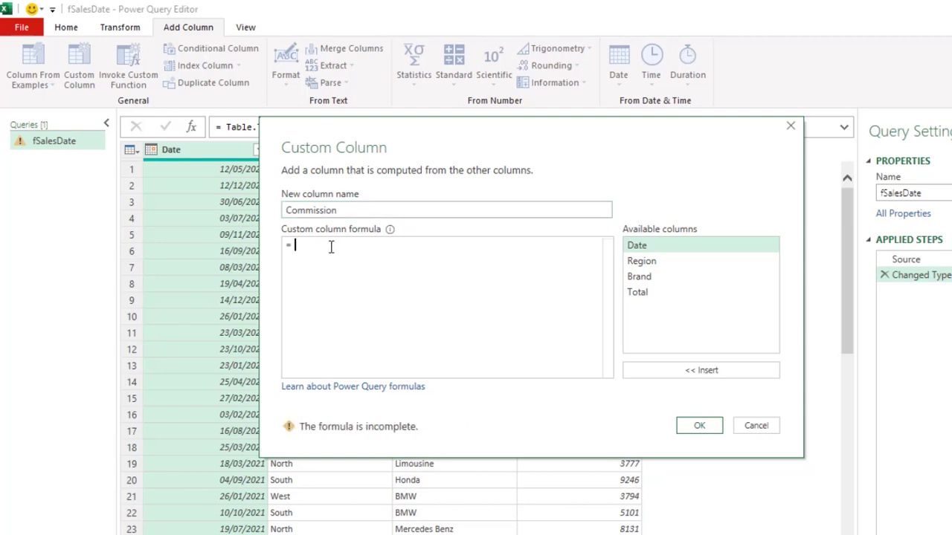
text(if)
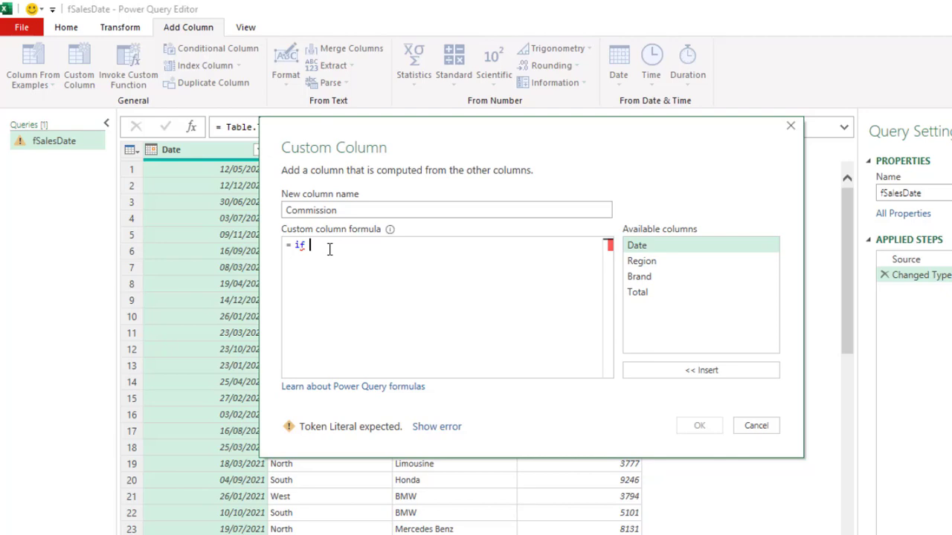
Write the weekend test Date.DayOfWeek([Date], Day.Monday) >= 6 into the formula.
text(date.da)
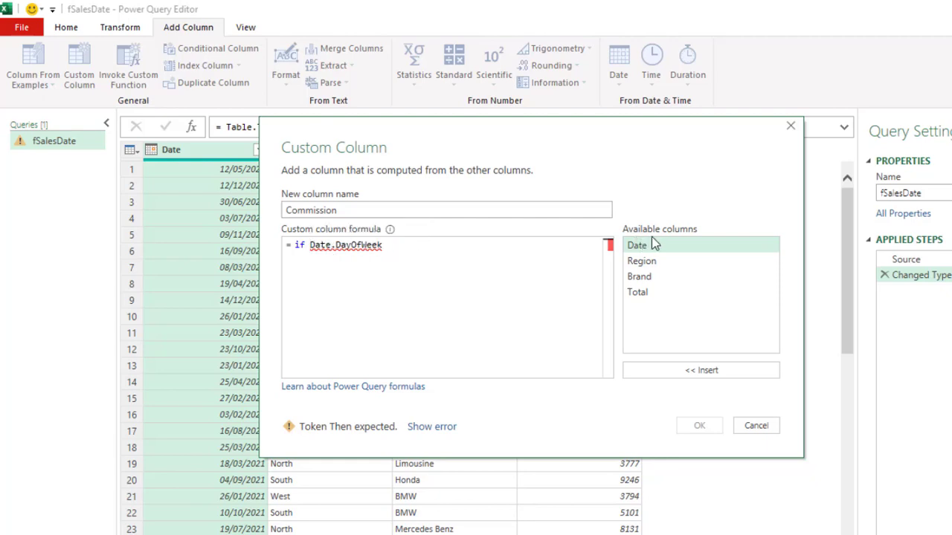
mouse_move(610, 248)
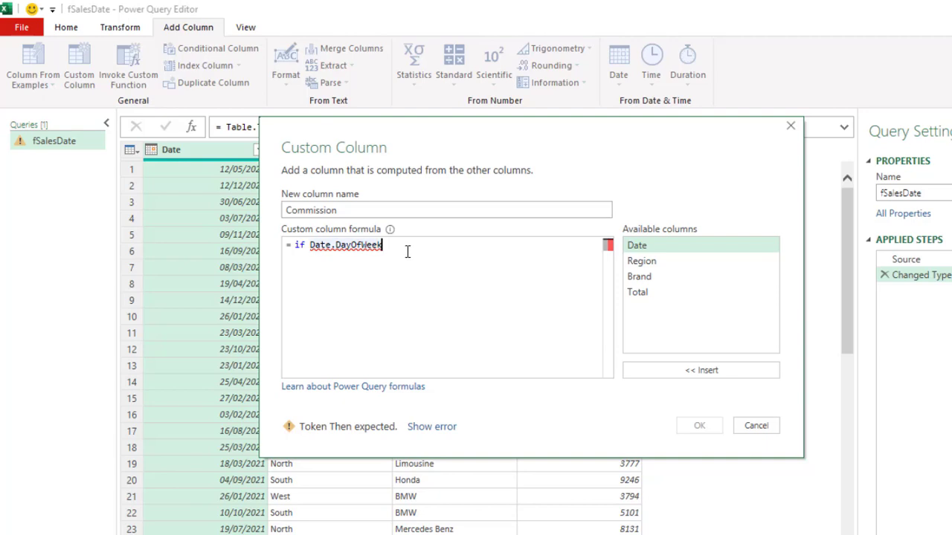
text(()
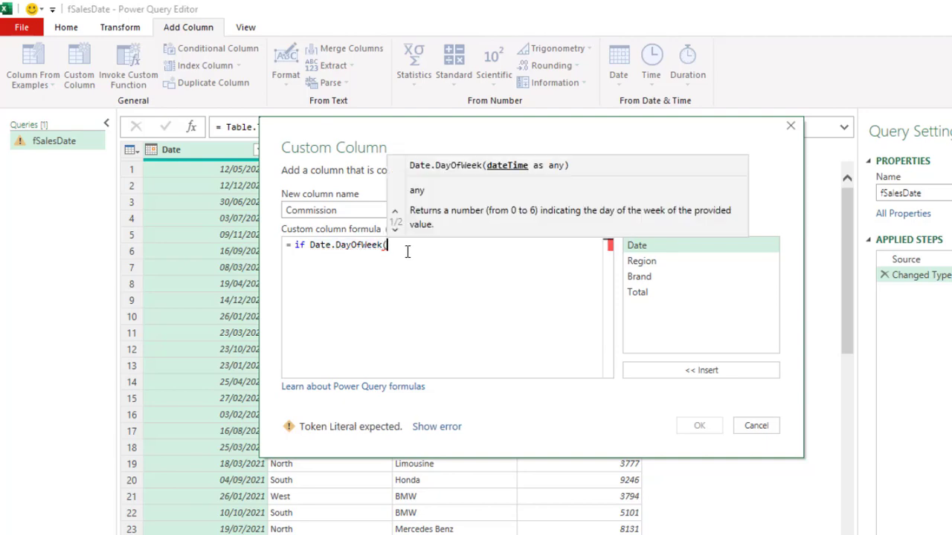
mouse_move(487, 184)
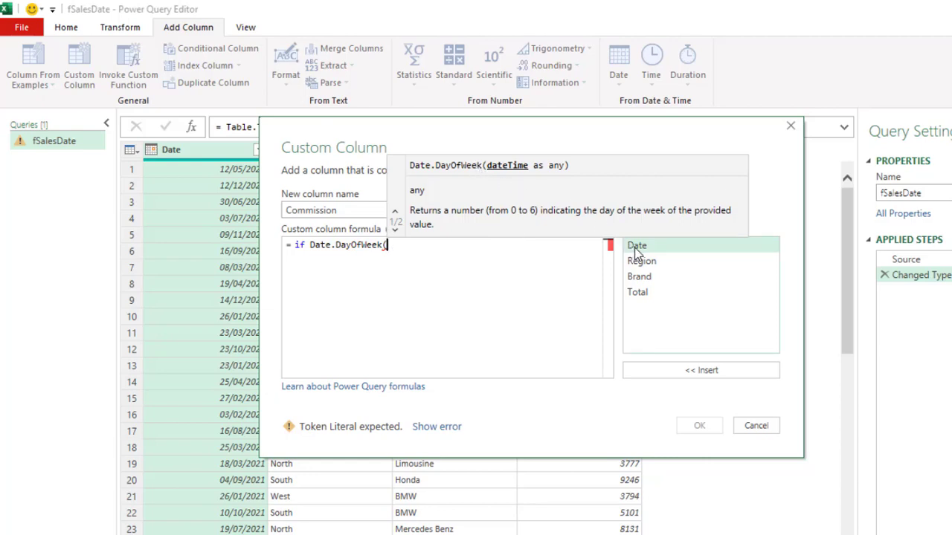
text([Date],)
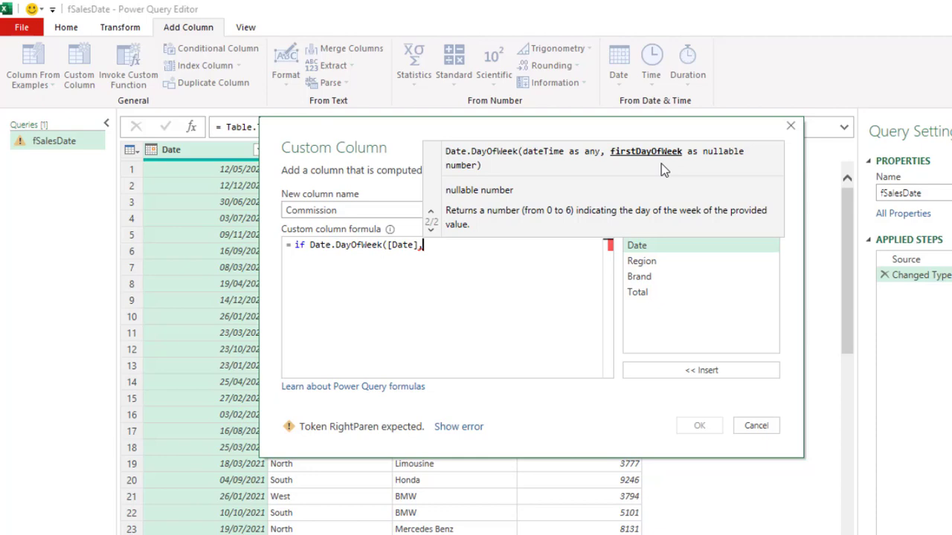
mouse_move(614, 201)
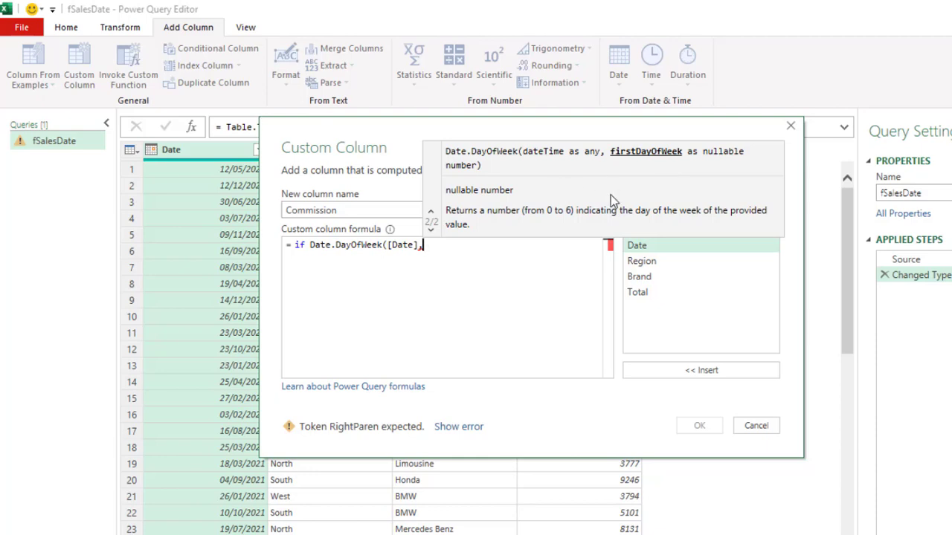
text(,day.mon)
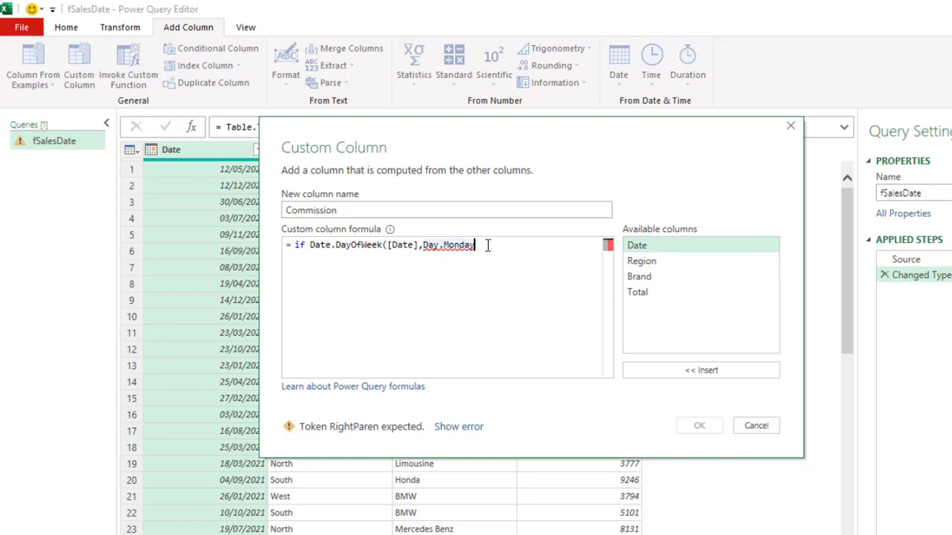
text() =)
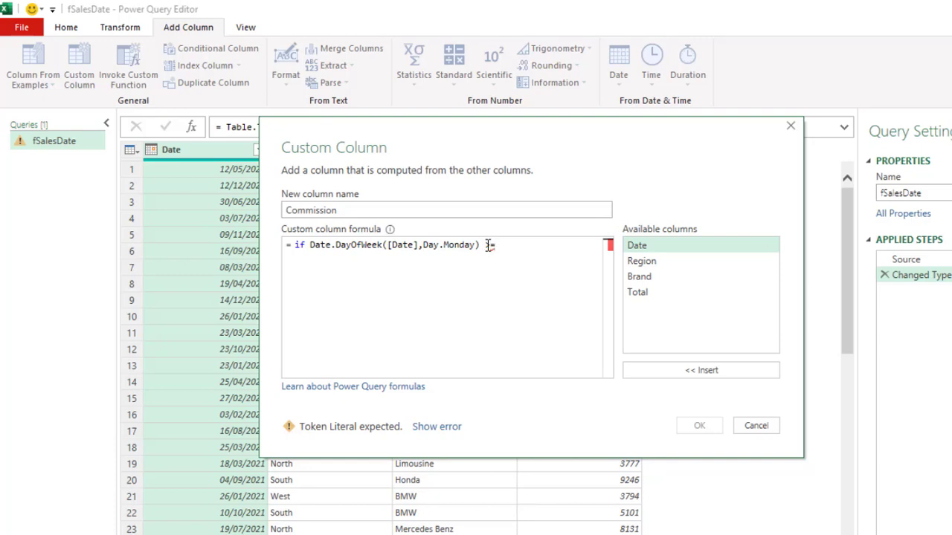
text(>=6)
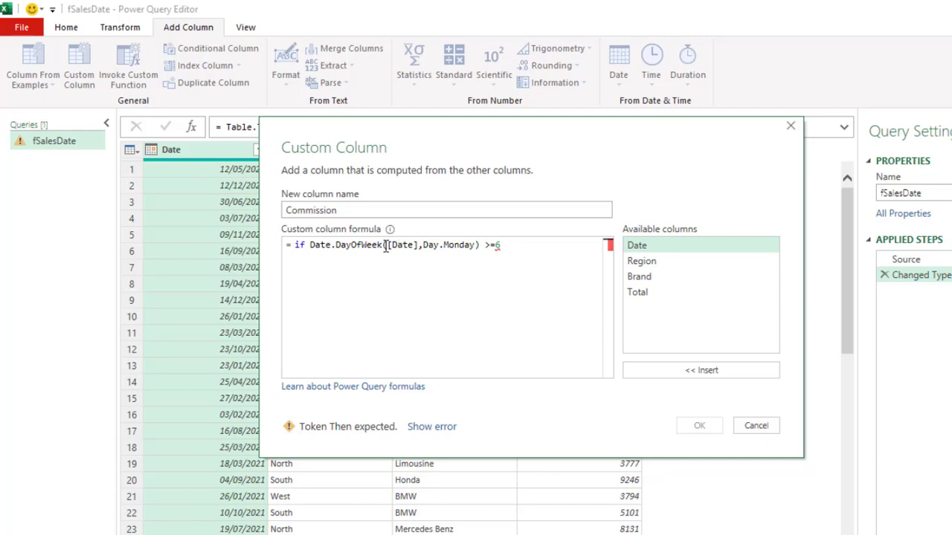
mouse_move(520, 260)
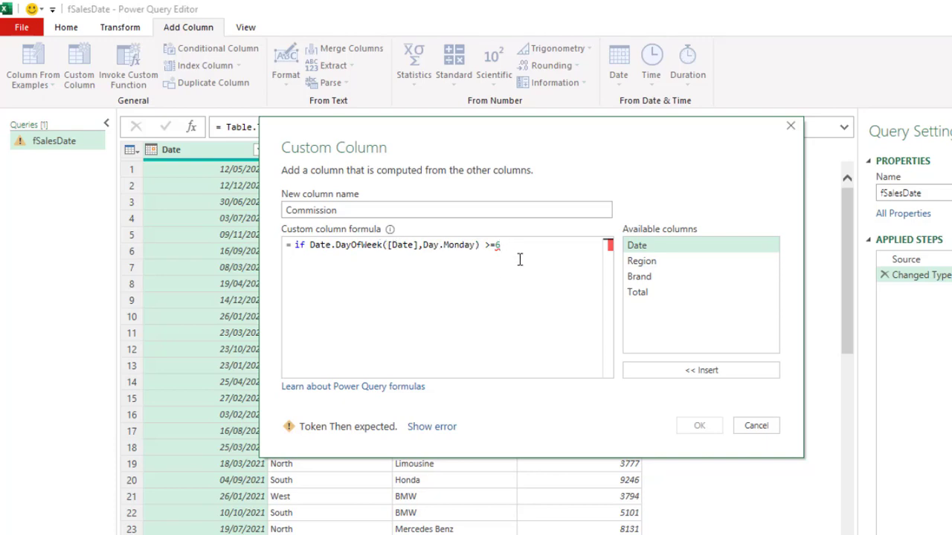
mouse_move(339, 250)
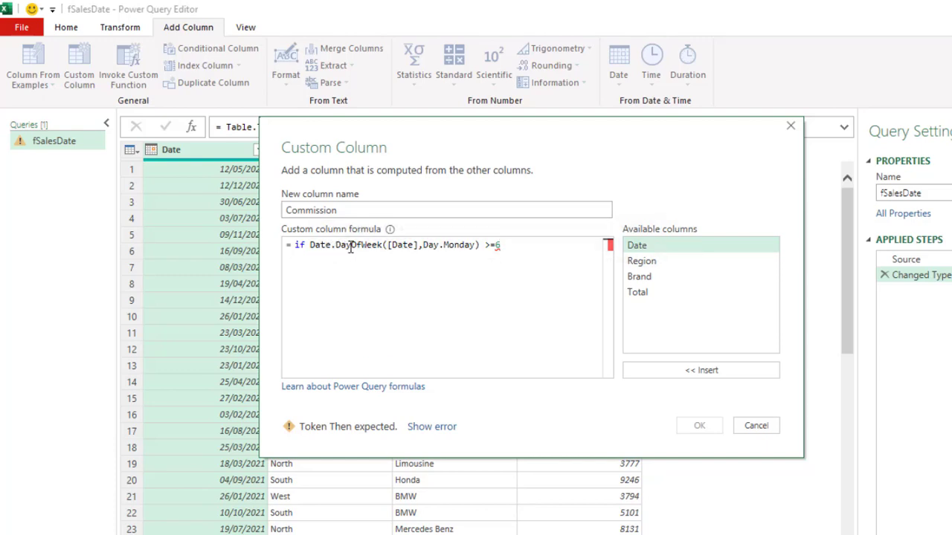
mouse_move(521, 264)
text( then)
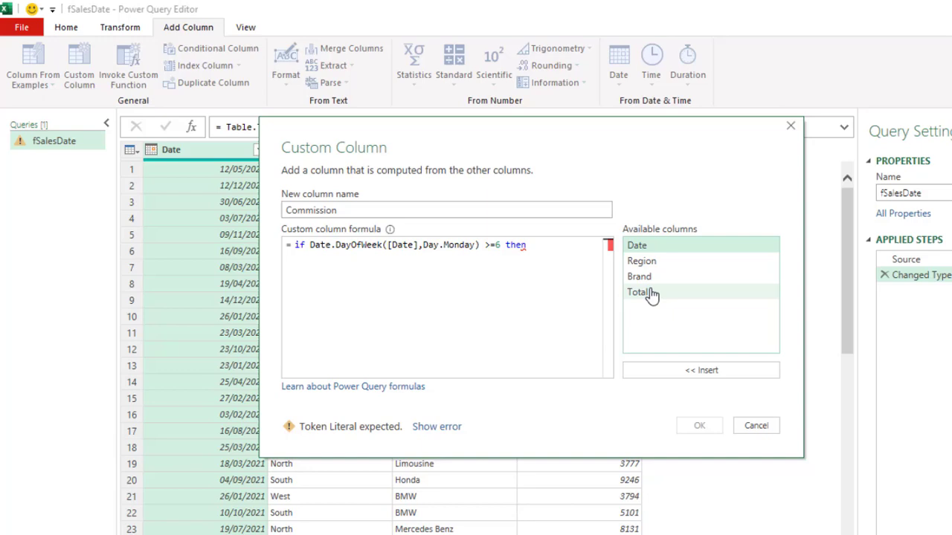
mouse_move(686, 305)
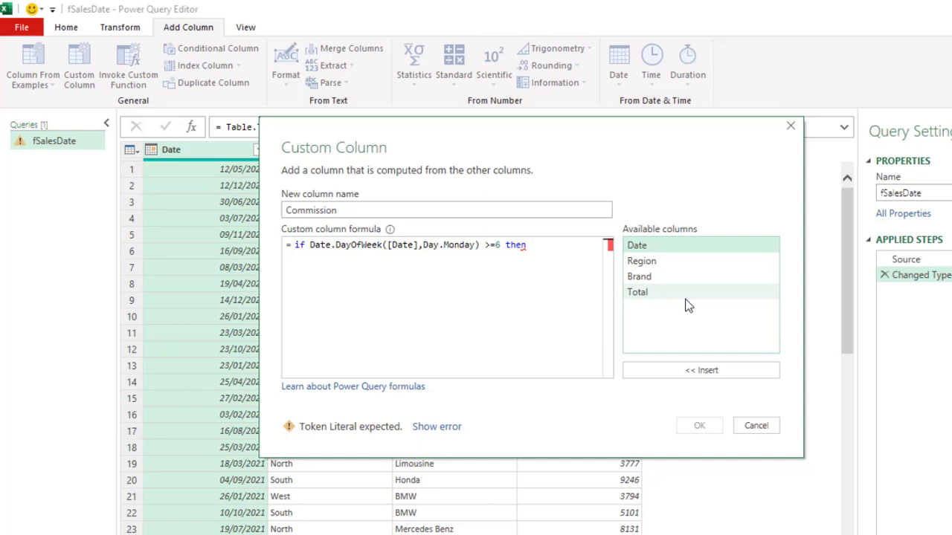
Finish the formula with [Total]*0.10 for weekends, [Total]*0.06 otherwise, and add the column.
double_click(637, 292)
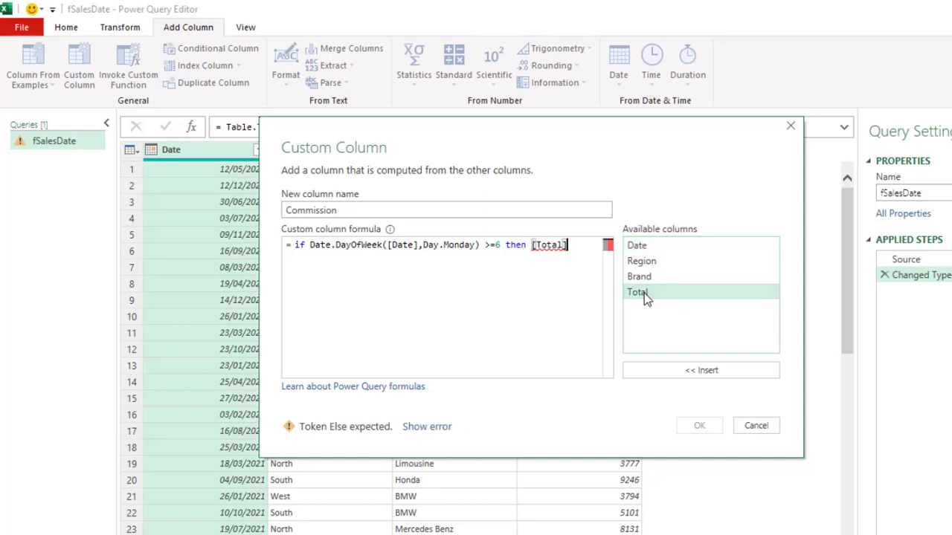
text(*)
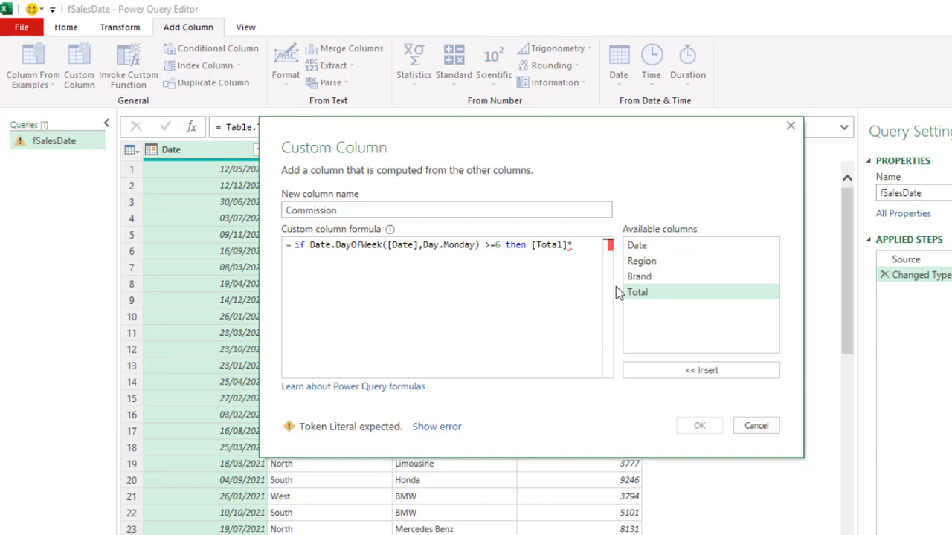
text(0.10 else)
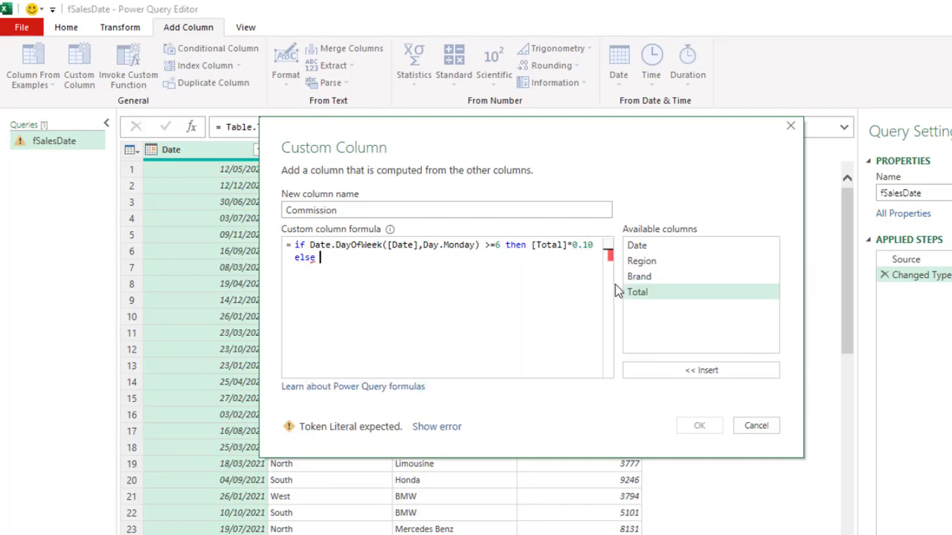
double_click(637, 291)
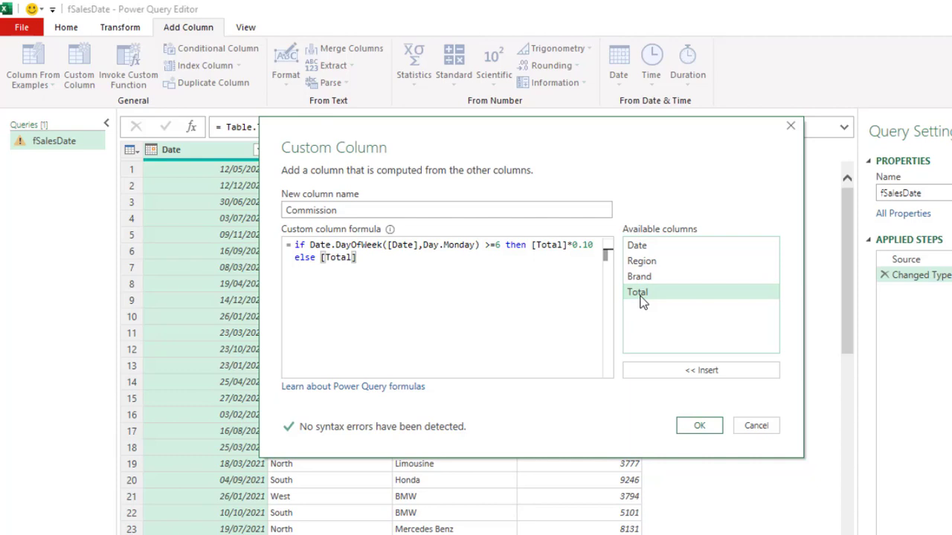
text(*)
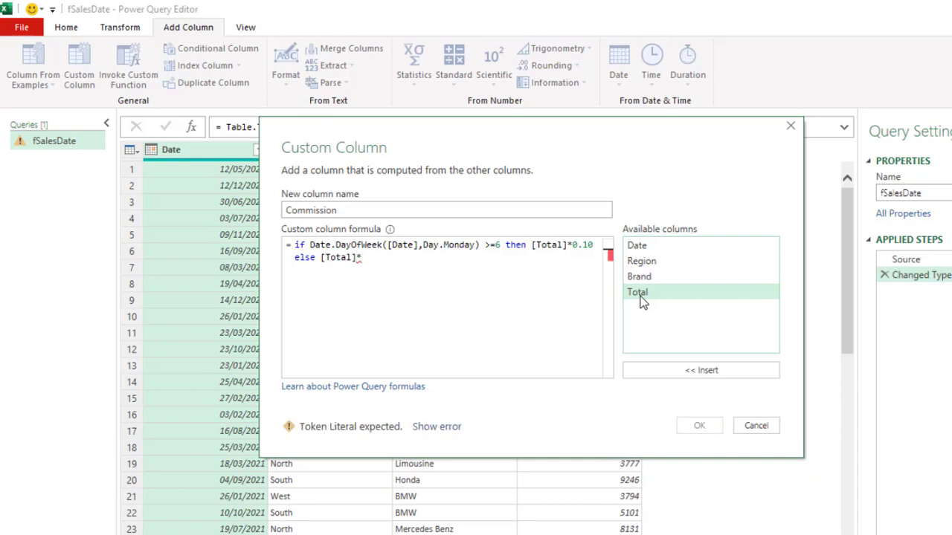
text(6)
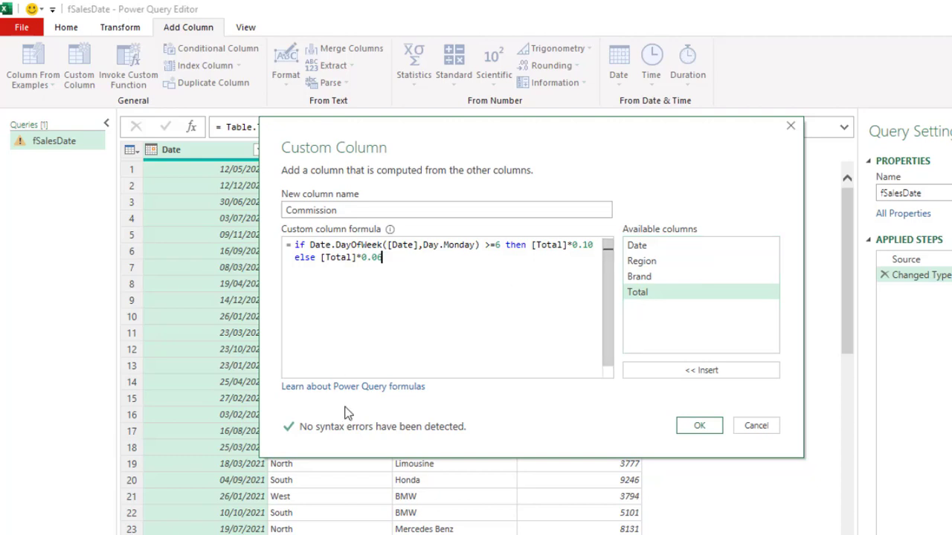
mouse_move(691, 443)
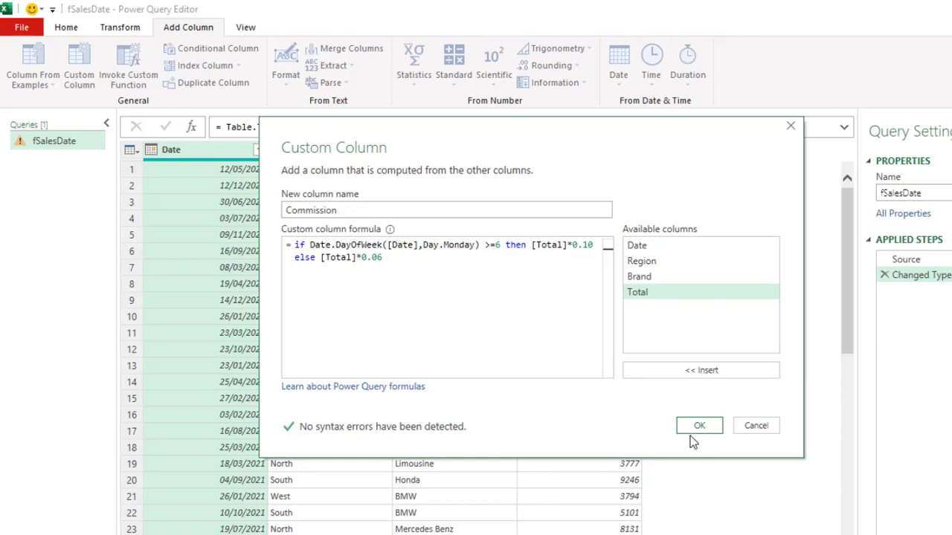
click(698, 425)
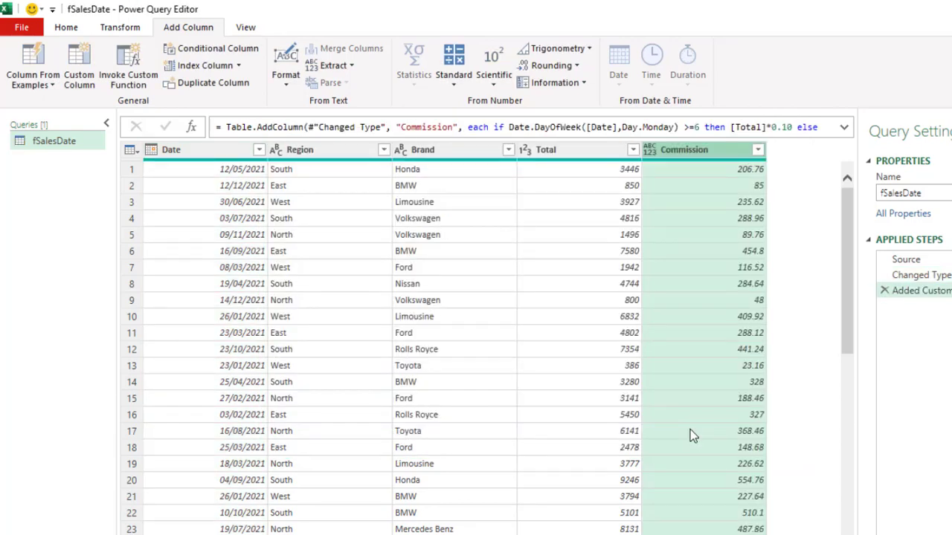
Set the Commission column's data type to Currency.
click(650, 149)
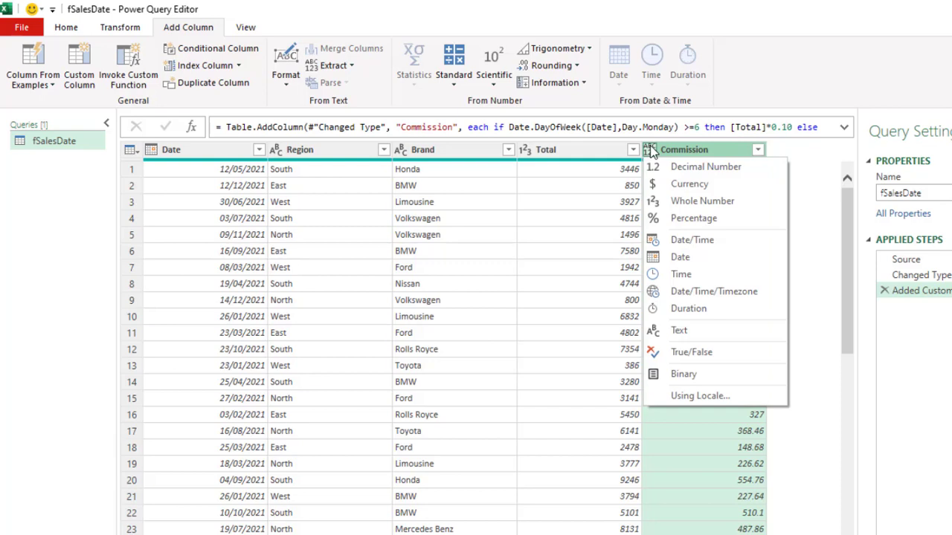
click(688, 183)
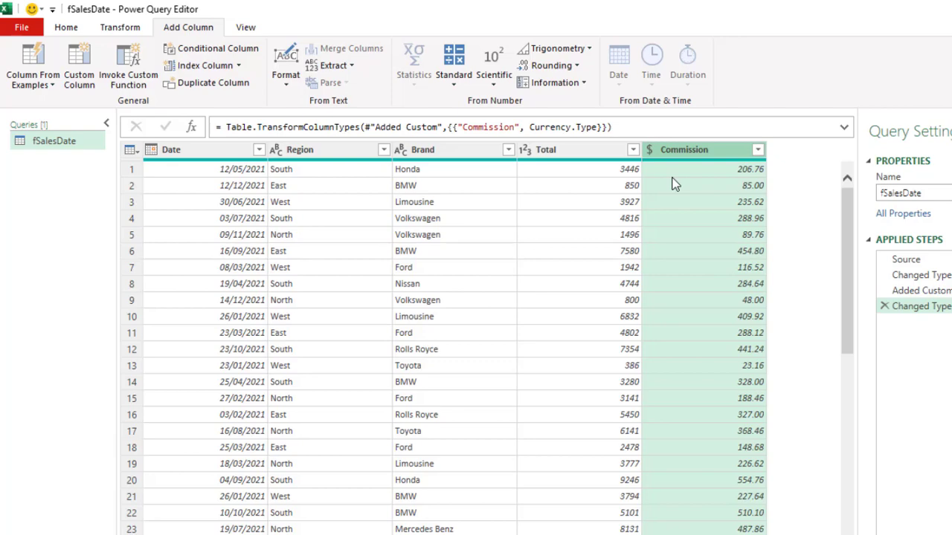
click(65, 27)
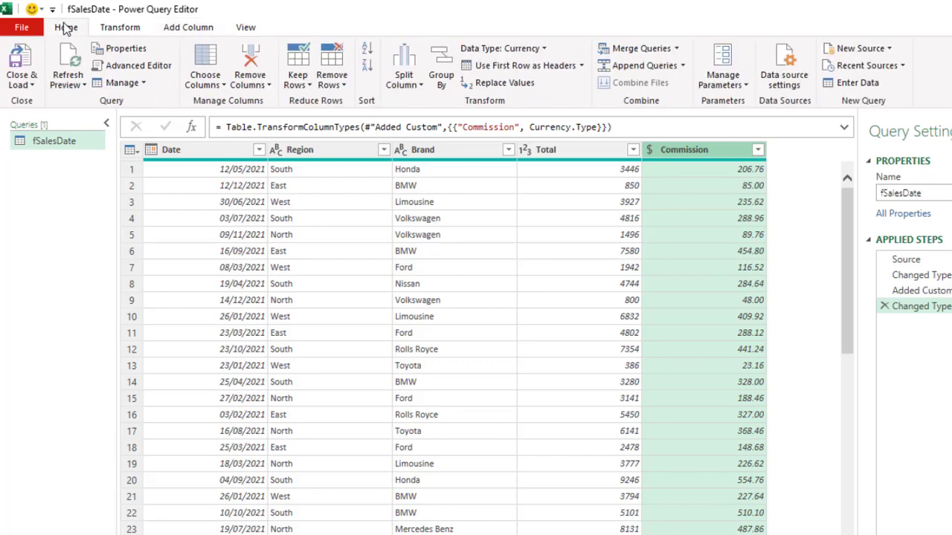
Close and load fSalesDate as a table at K1 on the existing worksheet.
click(21, 66)
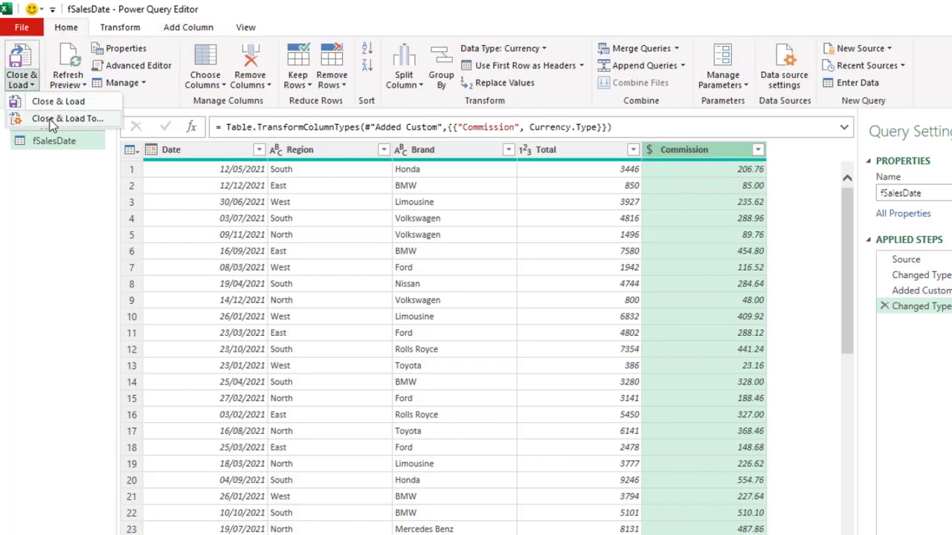
click(67, 118)
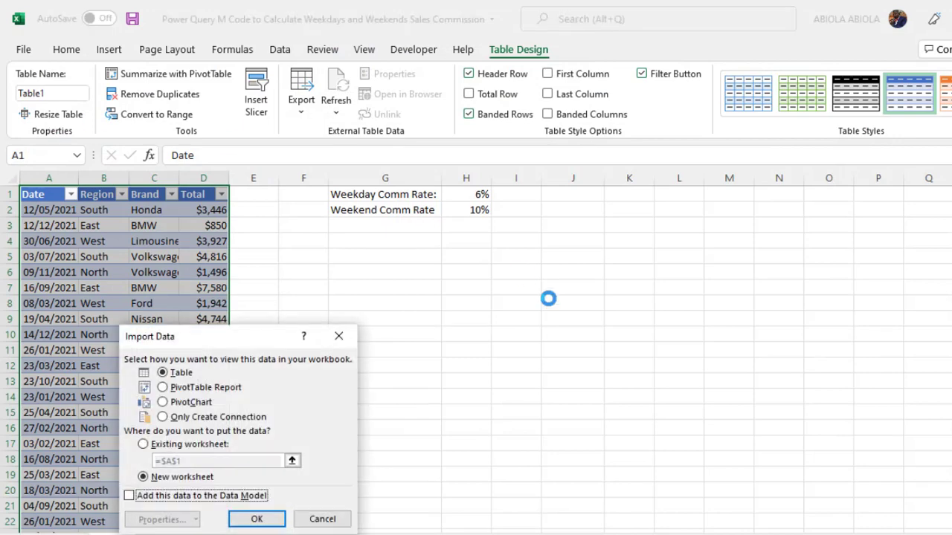
click(143, 444)
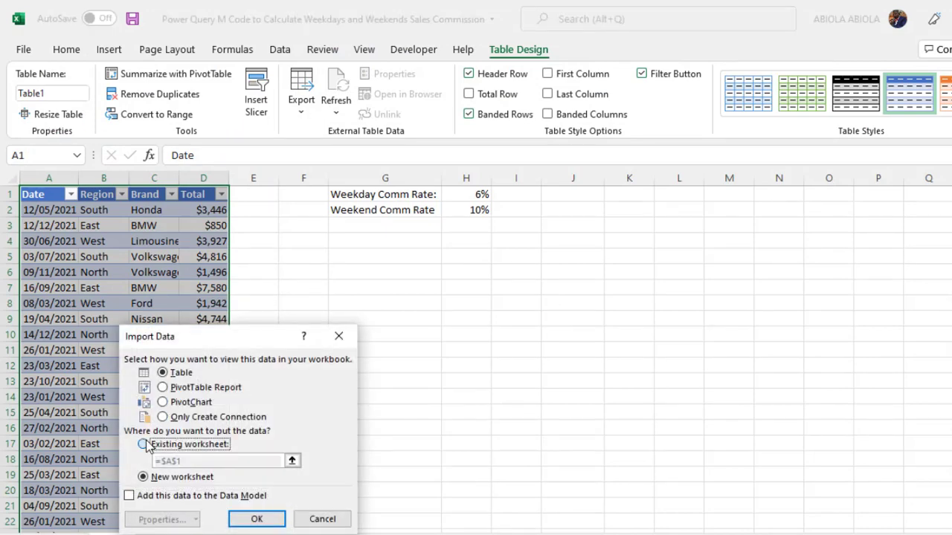
click(143, 444)
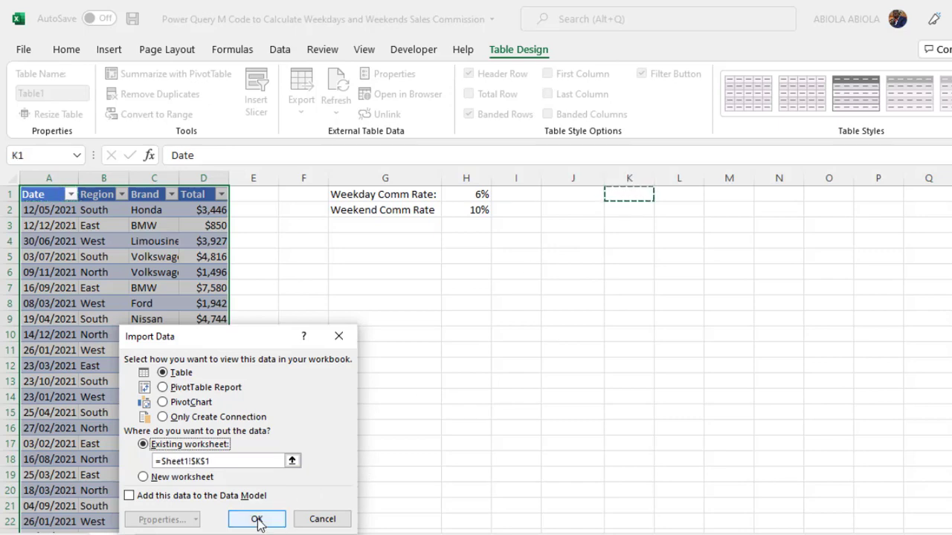
click(257, 519)
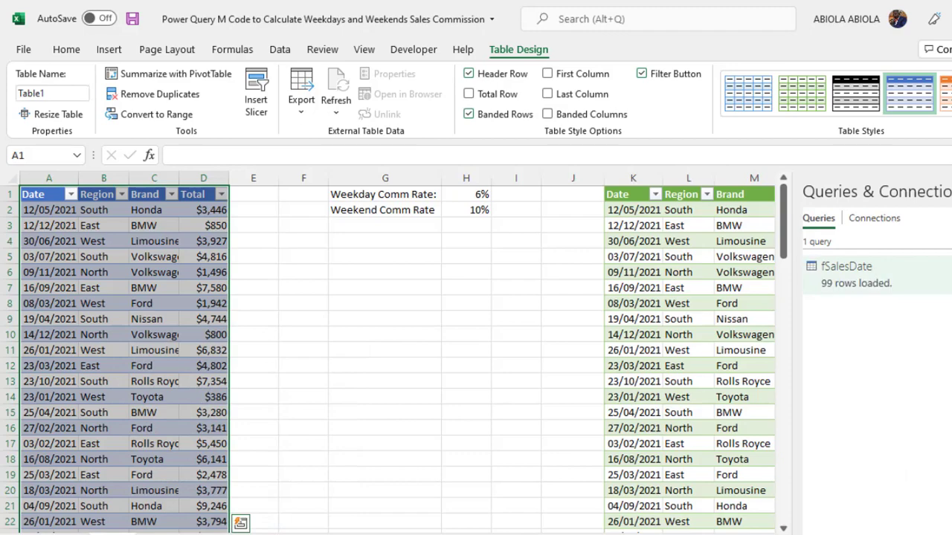
Format the loaded Total and Commission columns as currency with no decimal places.
click(798, 241)
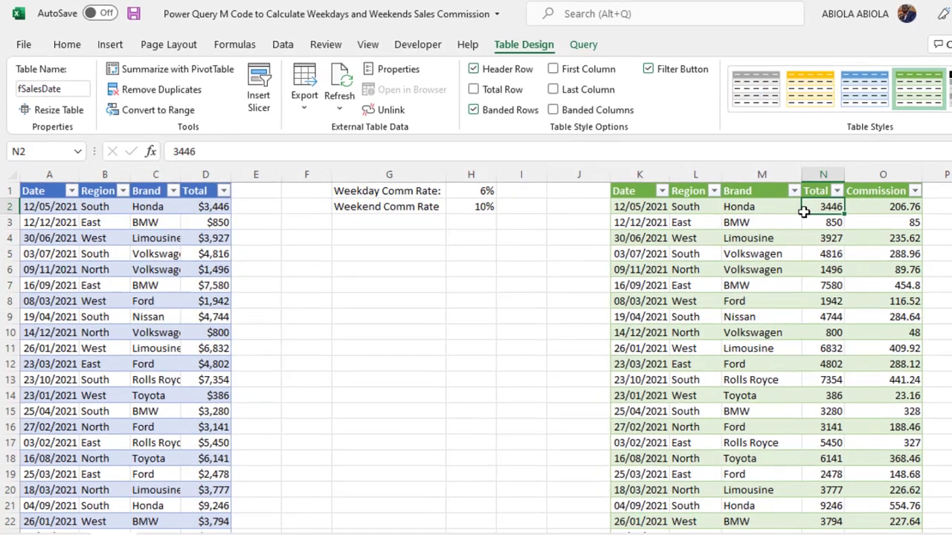
scroll(down, 3)
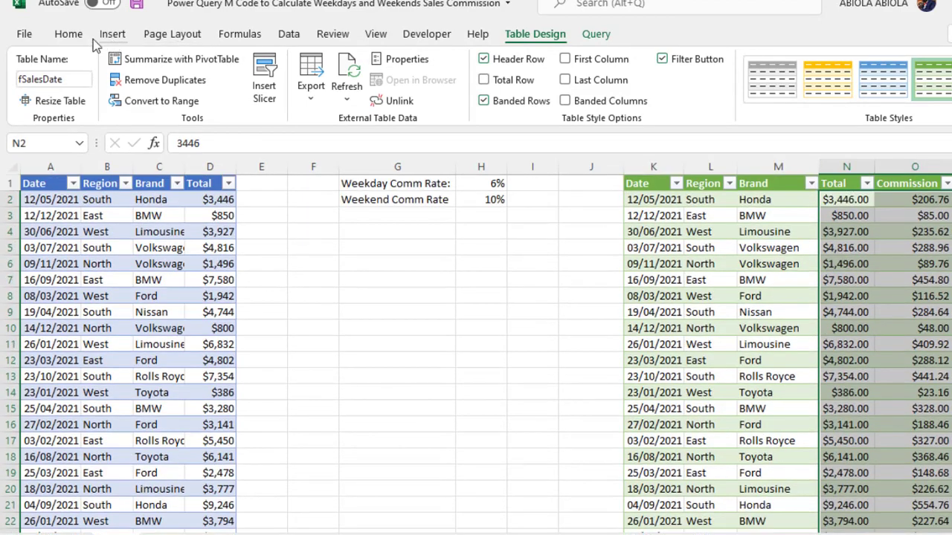
click(68, 33)
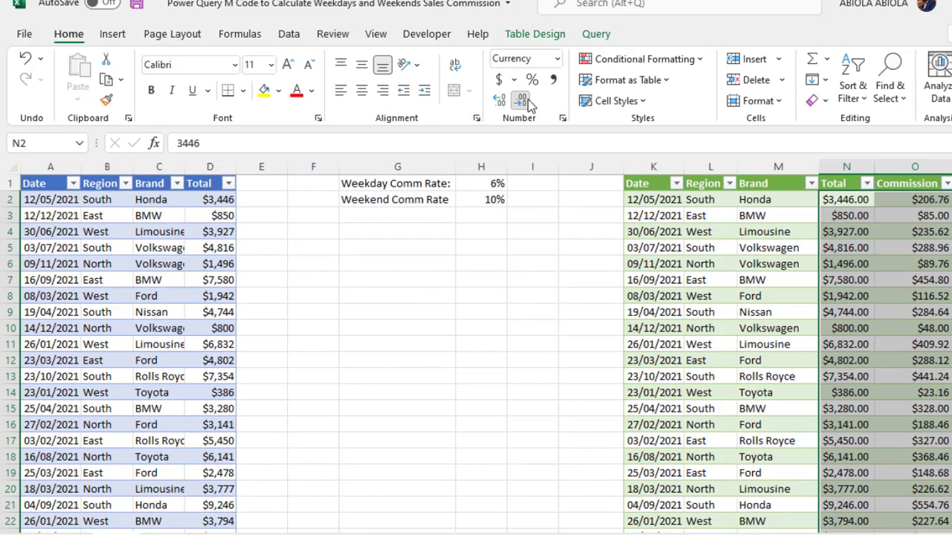
click(710, 231)
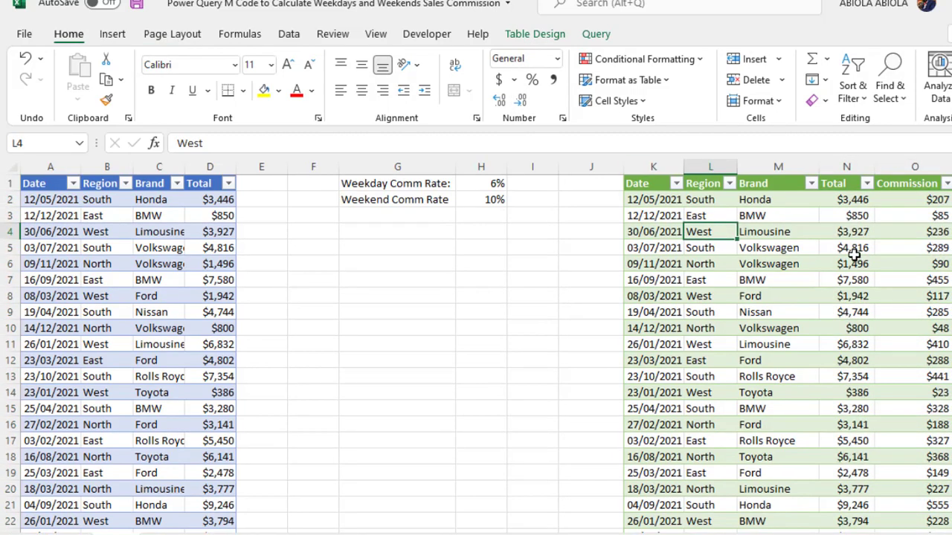
mouse_move(887, 197)
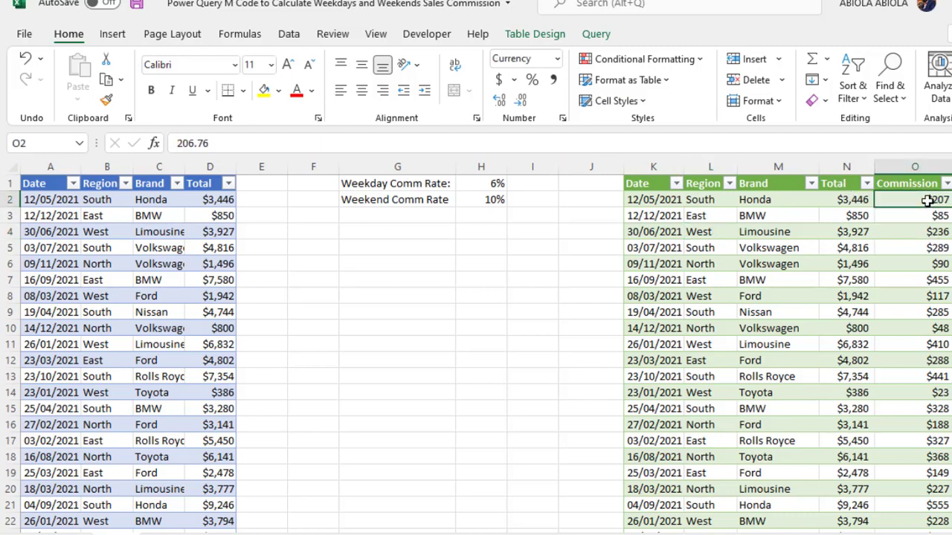
Sort the loaded table by Total, largest first, and add a column after Date.
right_click(847, 199)
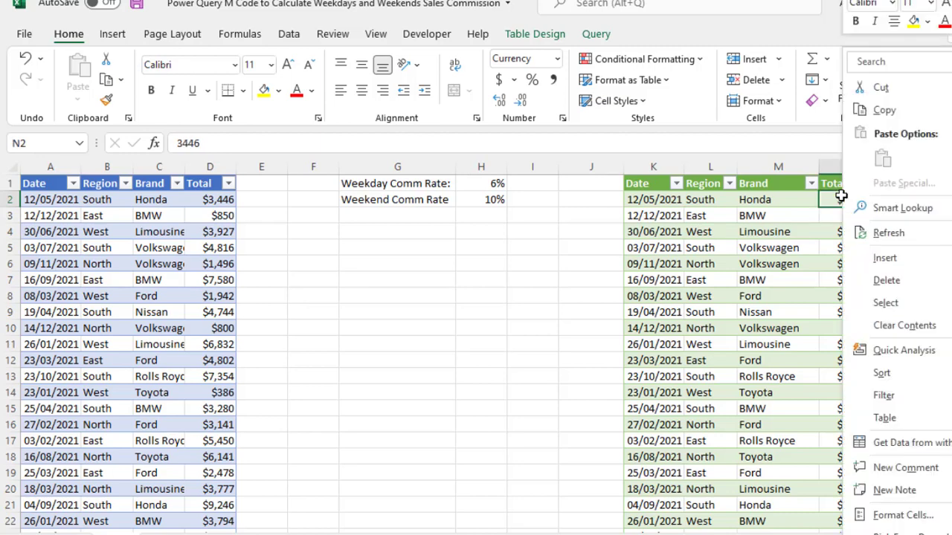
click(882, 372)
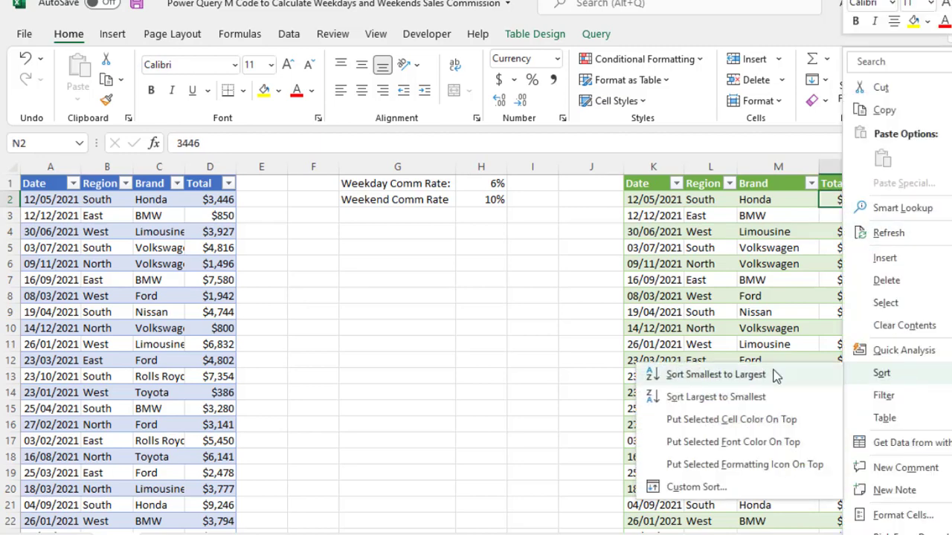
click(715, 396)
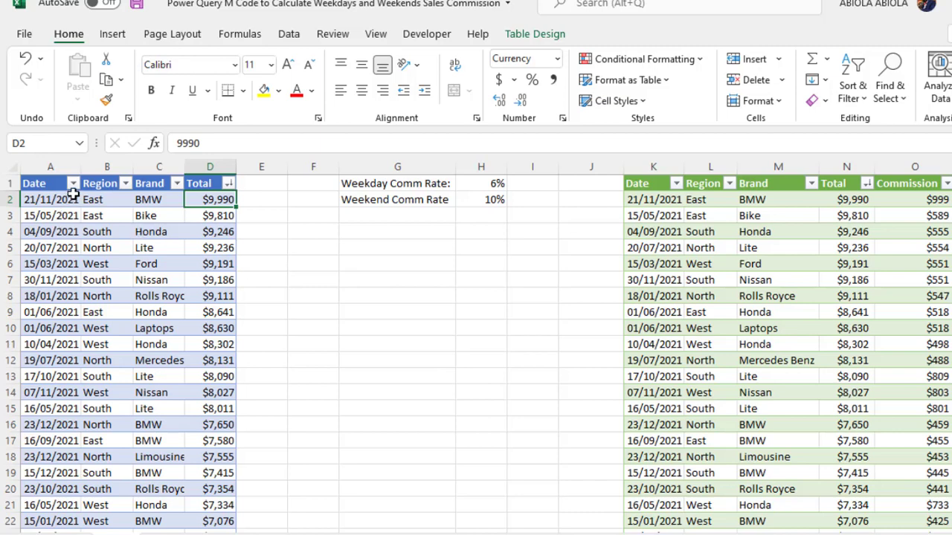
click(106, 166)
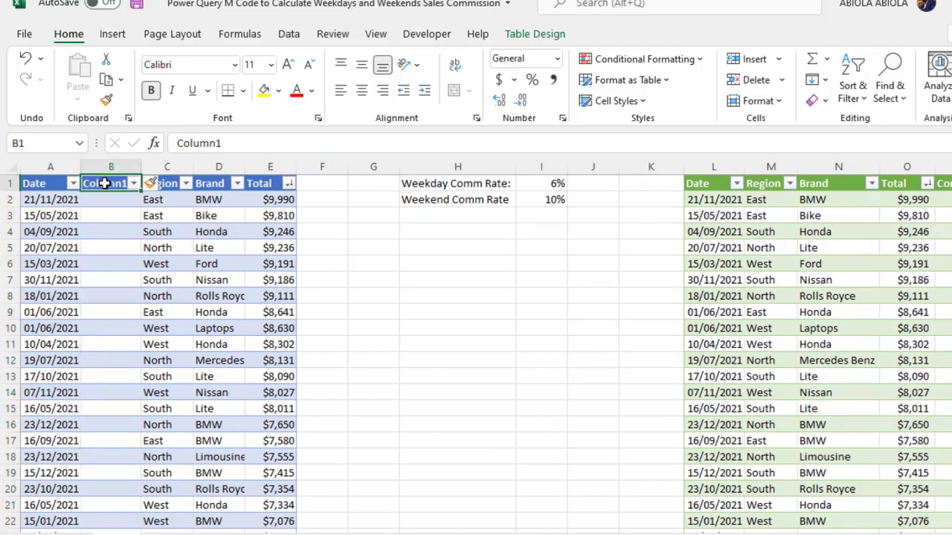
text(Weekday)
click(111, 199)
text(=)
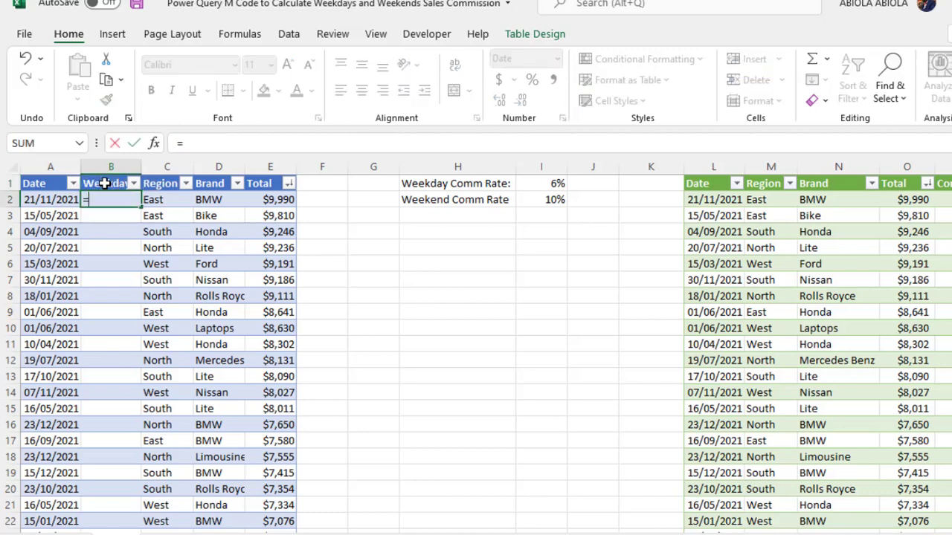
text(TEXT()
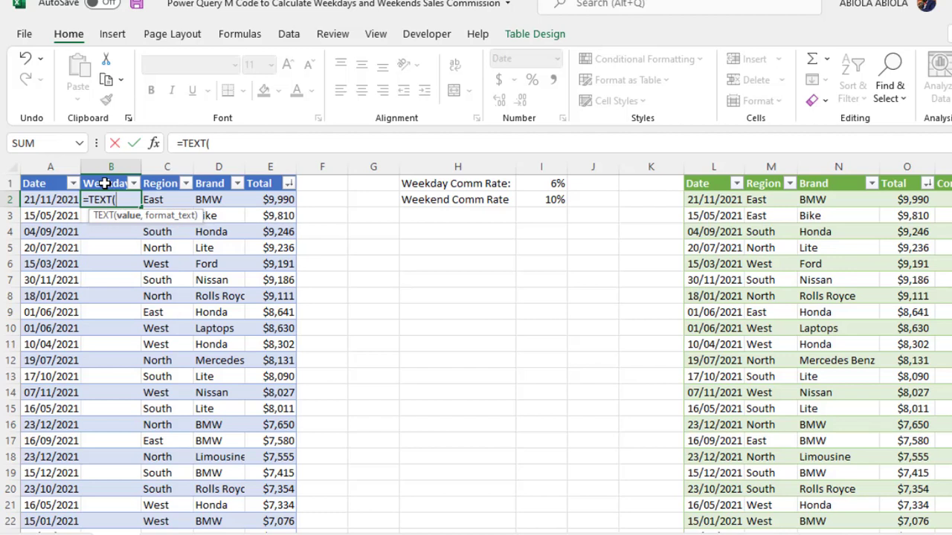
click(51, 199)
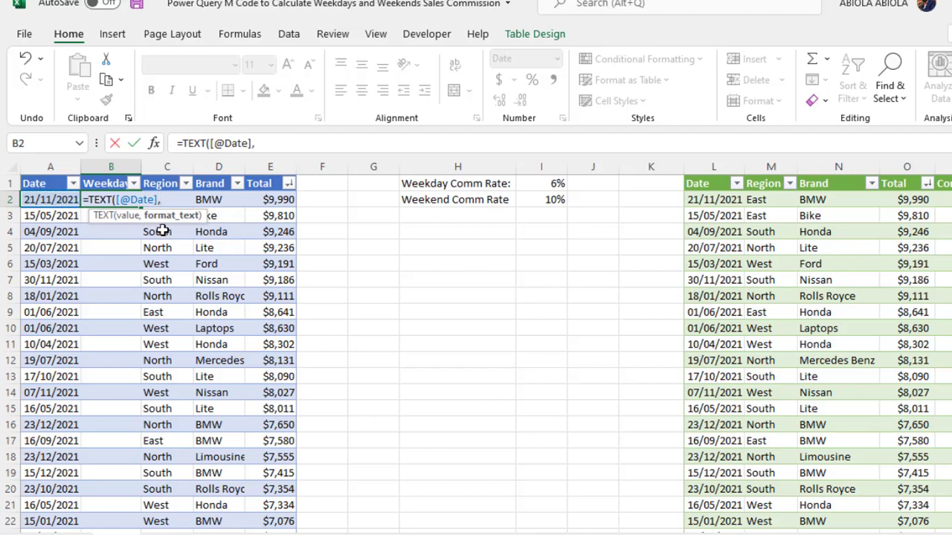
text("d)
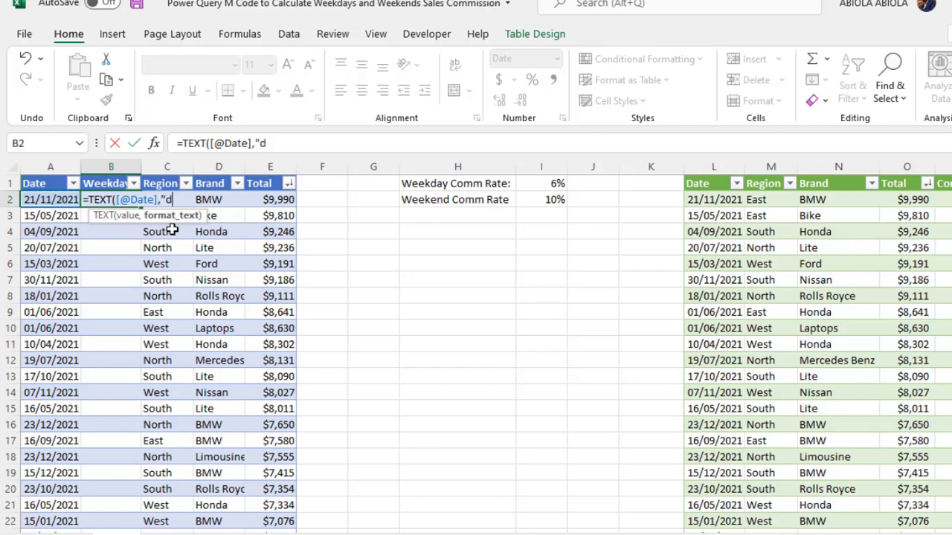
text(ddd")
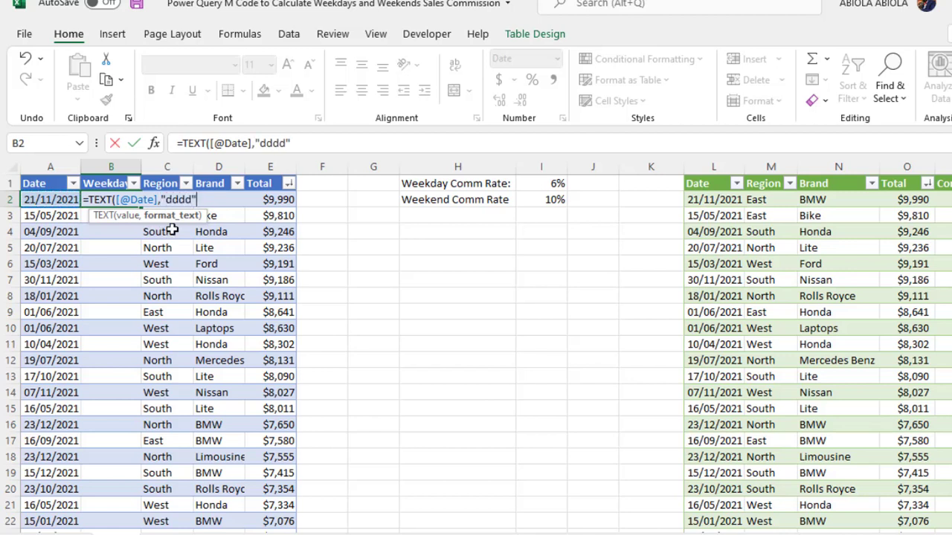
text()))
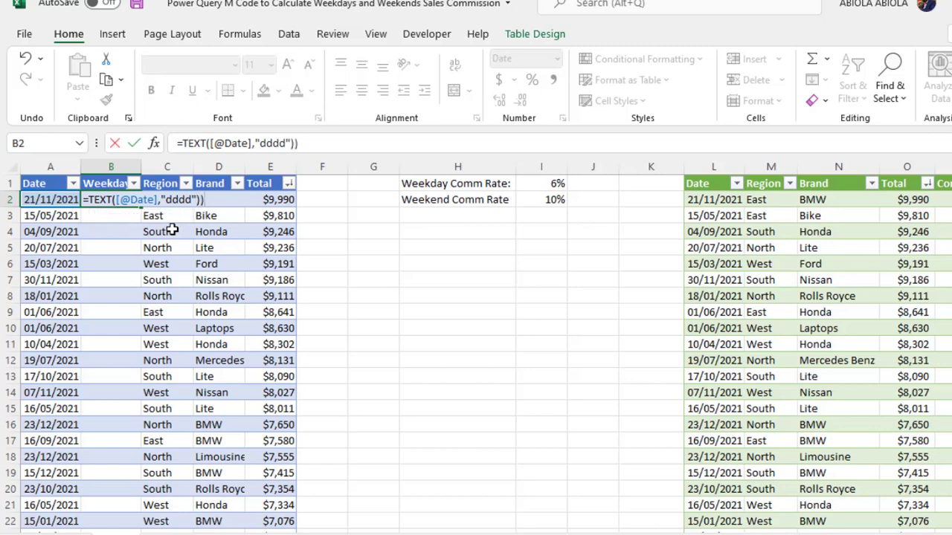
key(Enter)
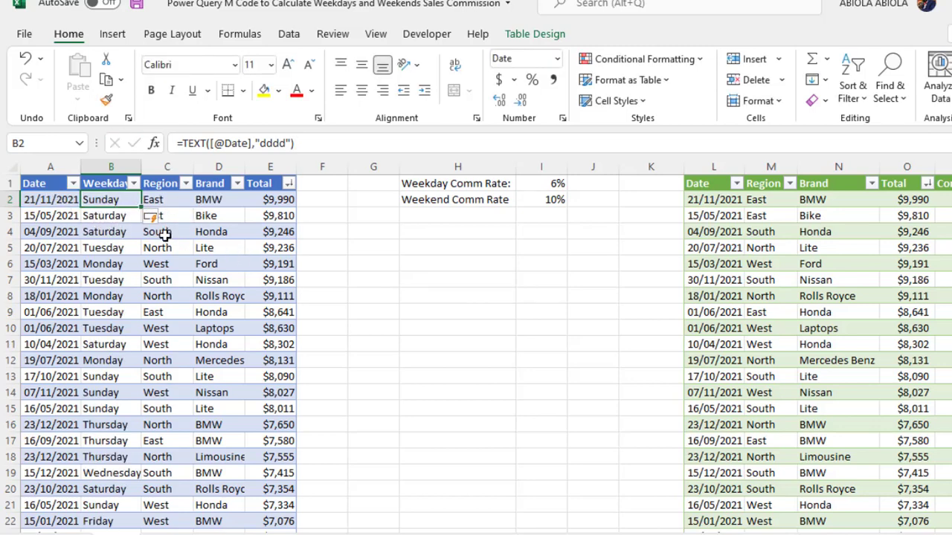
click(51, 200)
text(=)
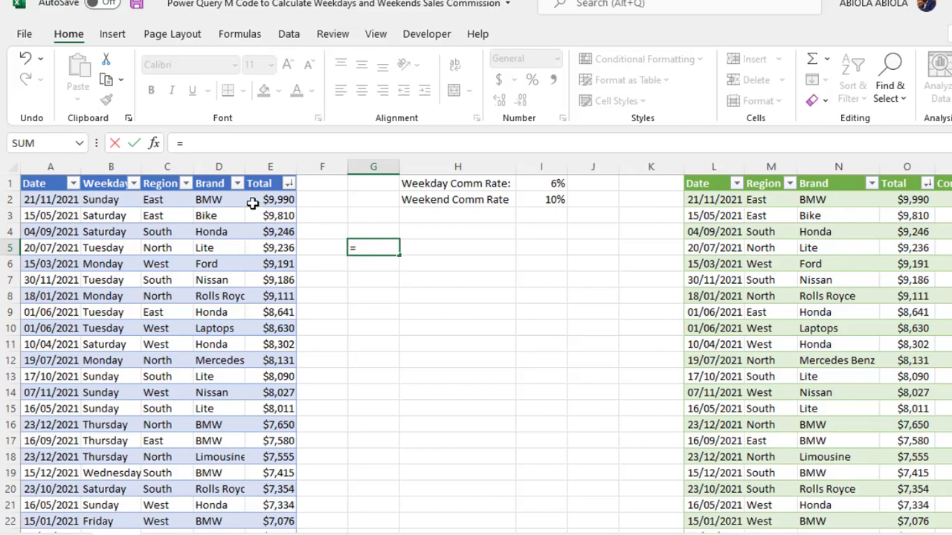
click(270, 199)
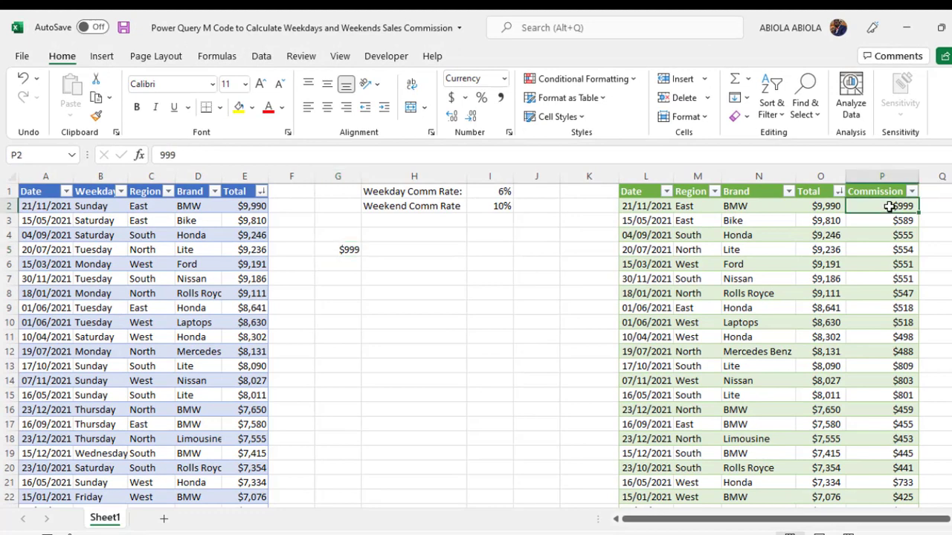
click(337, 249)
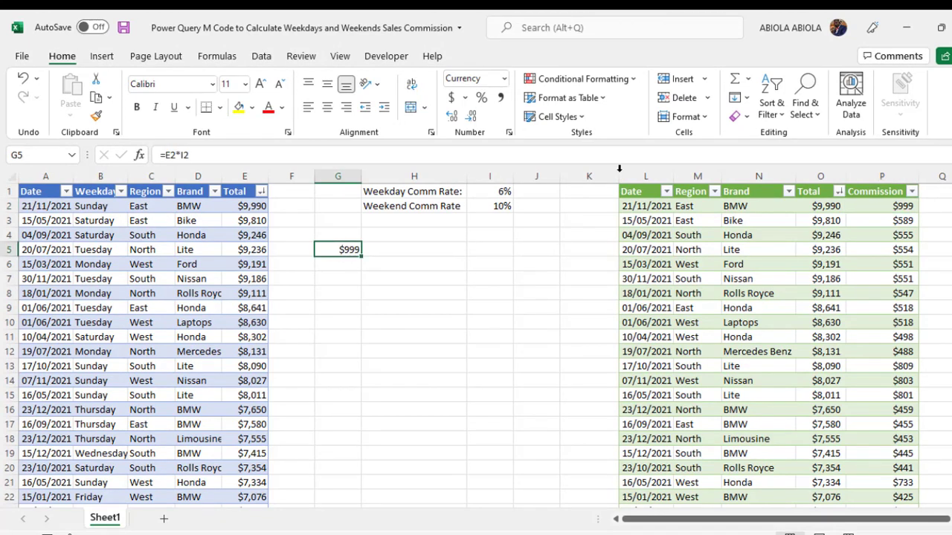
click(882, 206)
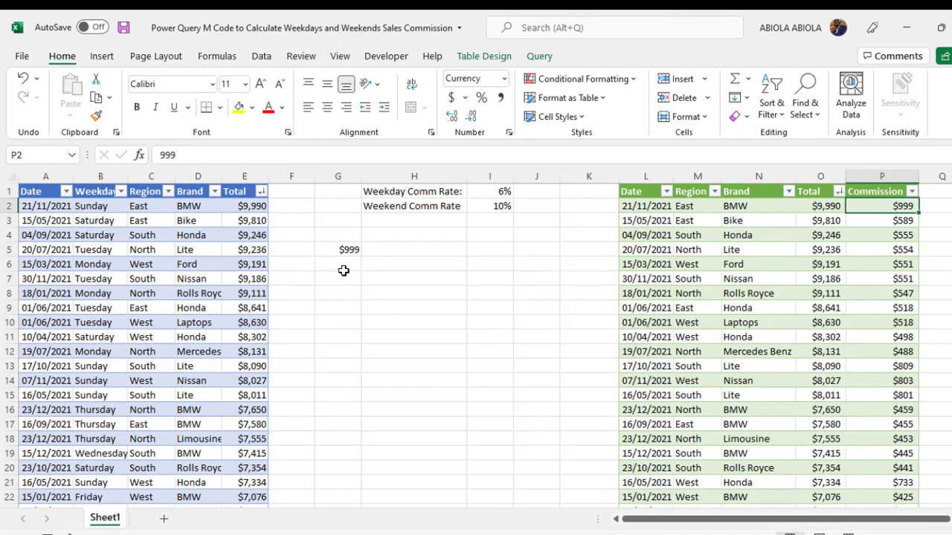
mouse_move(363, 357)
text(=)
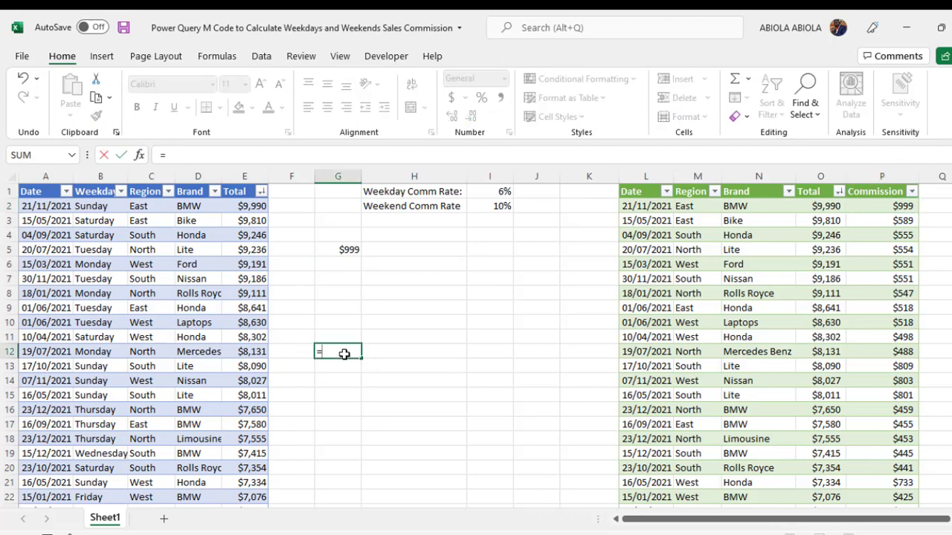
click(244, 351)
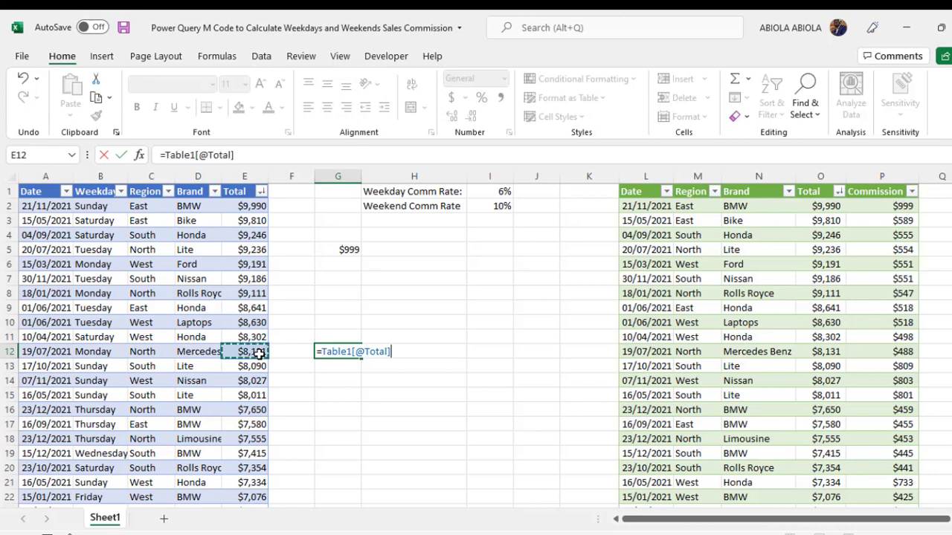
text(*)
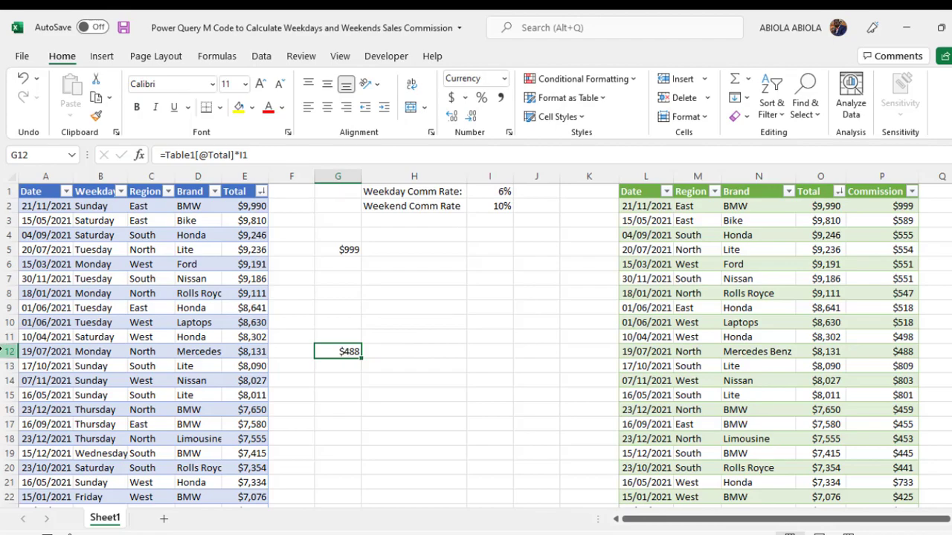
click(45, 351)
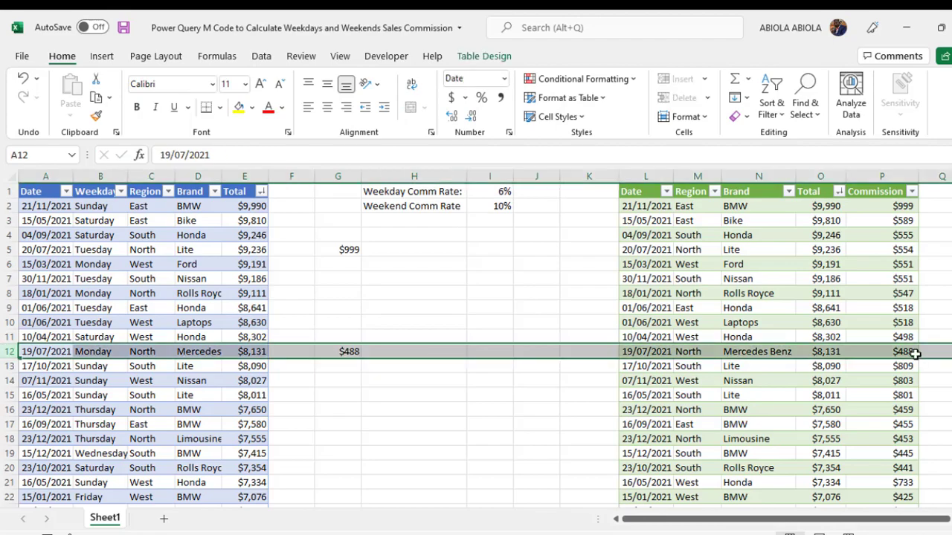